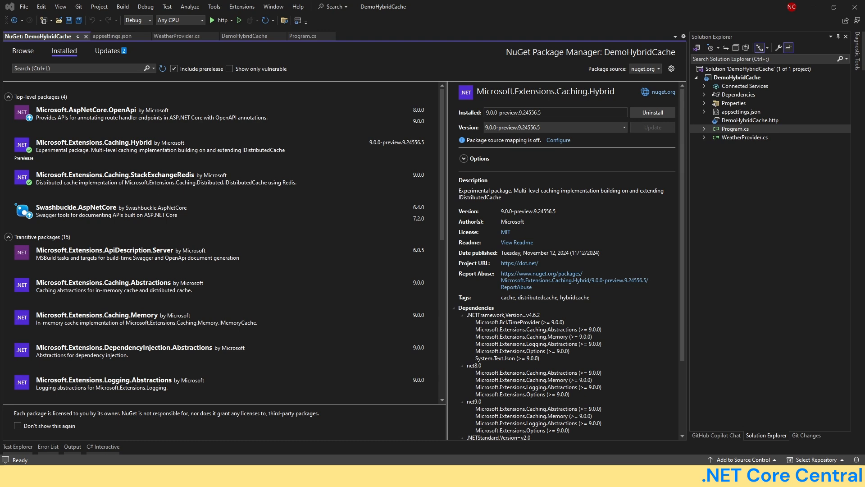
mouse_move(538, 210)
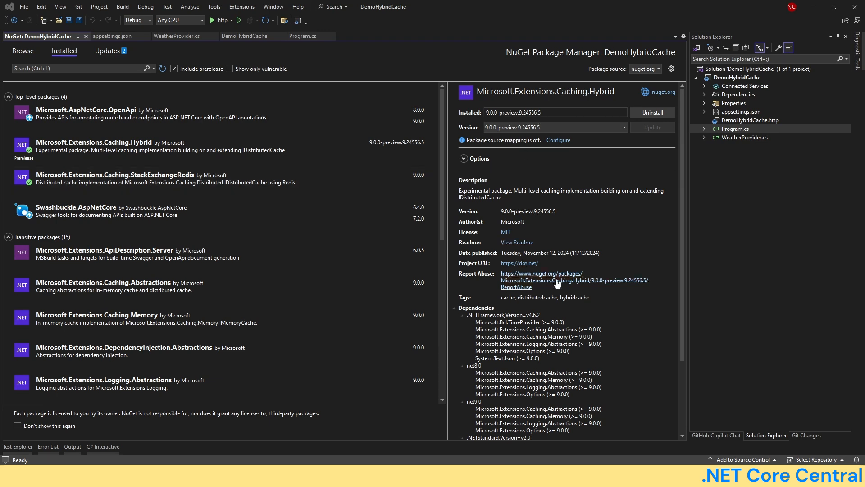
View the StackExchangeRedis caching package details, then move to the Program.cs source.
scroll(down, 3)
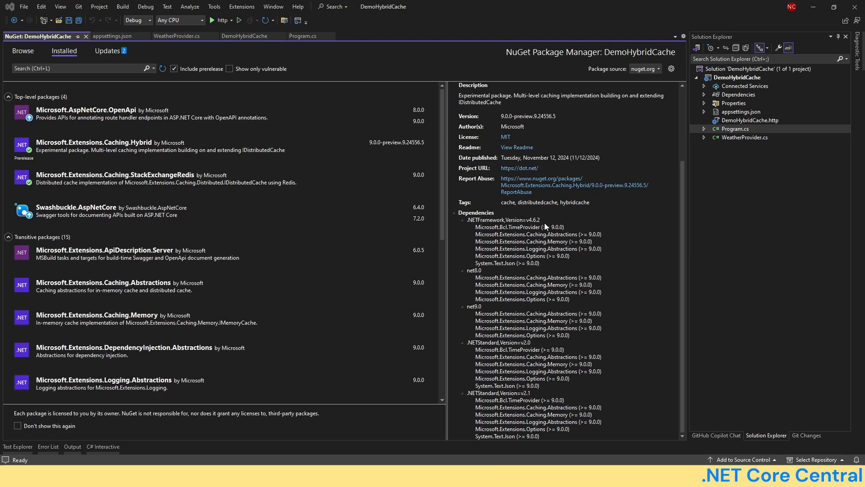
mouse_move(535, 288)
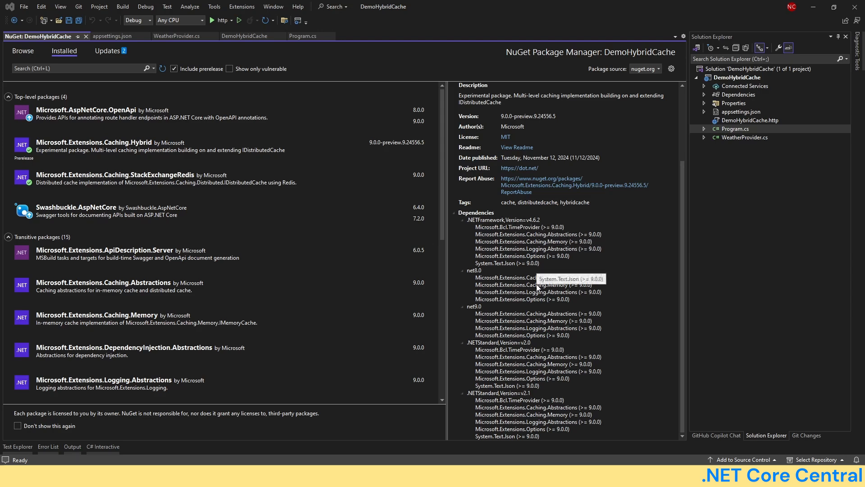
mouse_move(516, 133)
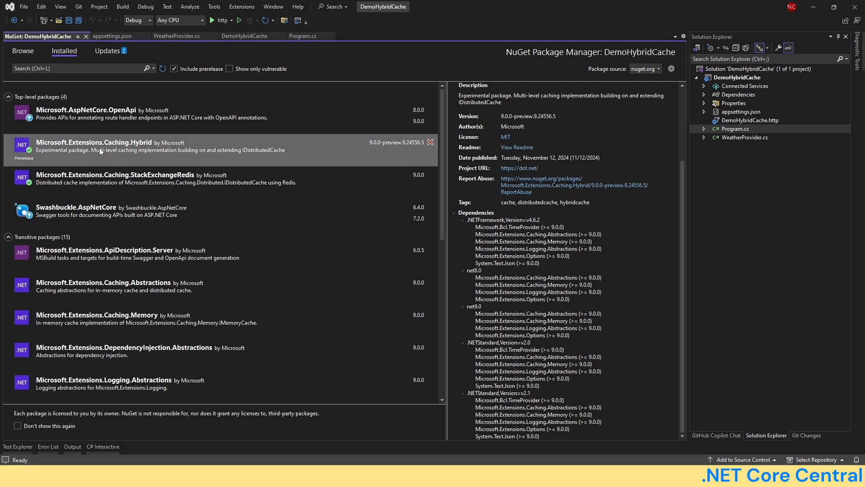
mouse_move(127, 151)
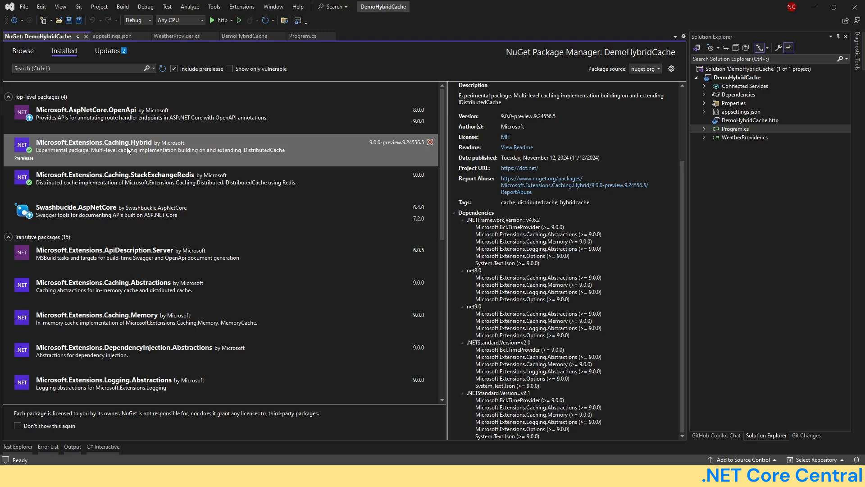
mouse_move(148, 151)
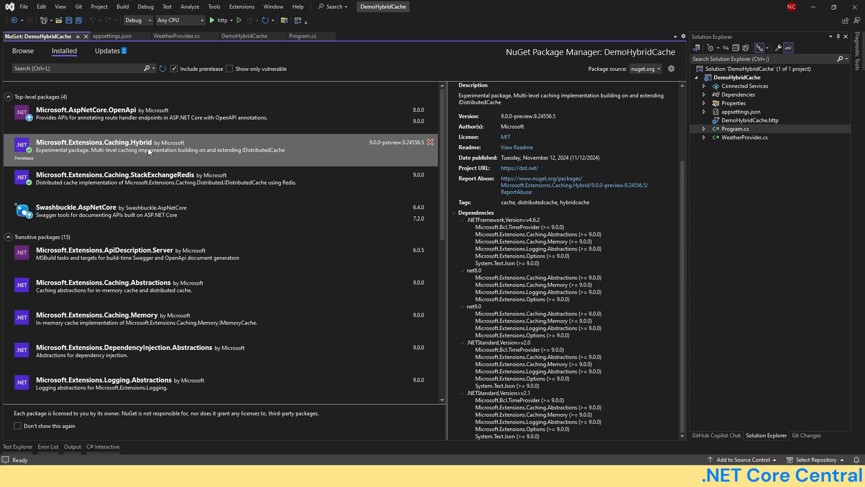
mouse_move(87, 183)
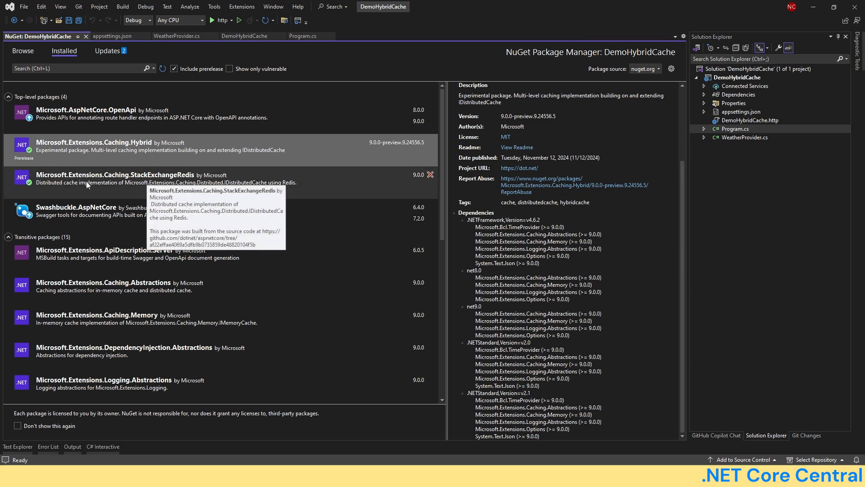
click(133, 177)
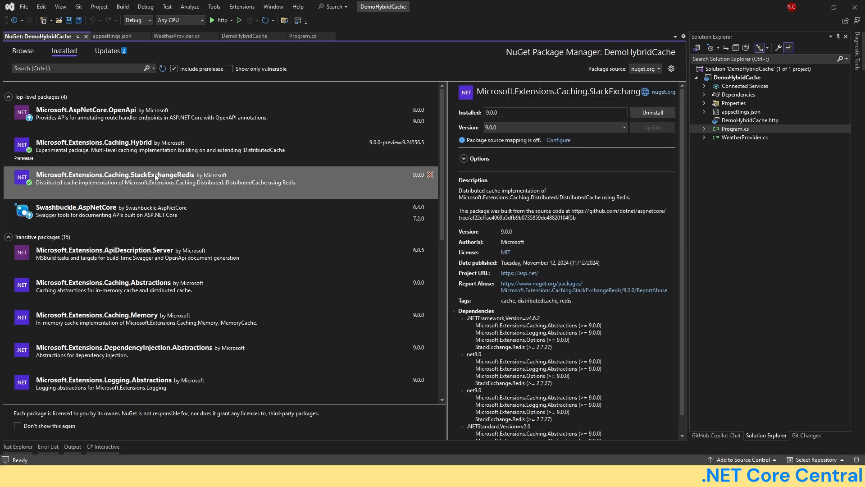
mouse_move(200, 188)
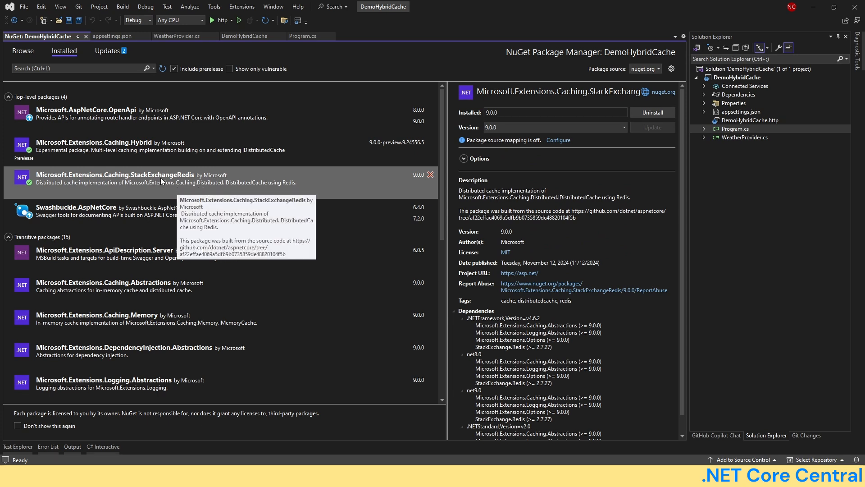
click(110, 146)
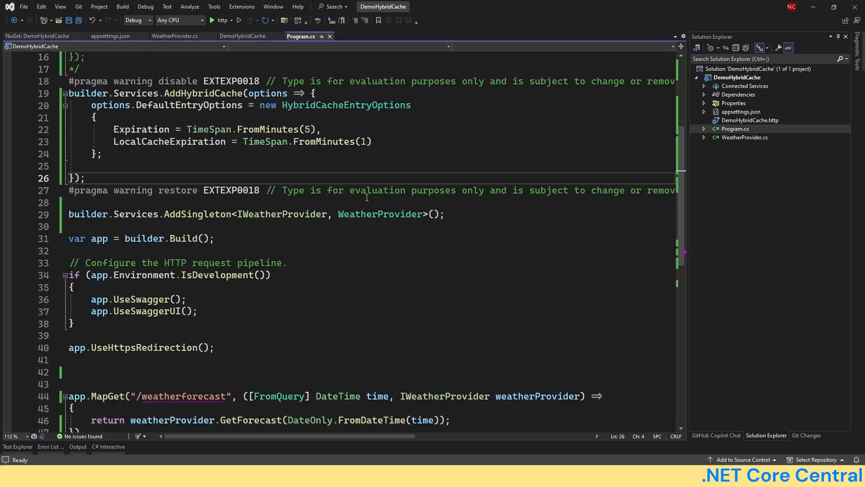
mouse_move(135, 92)
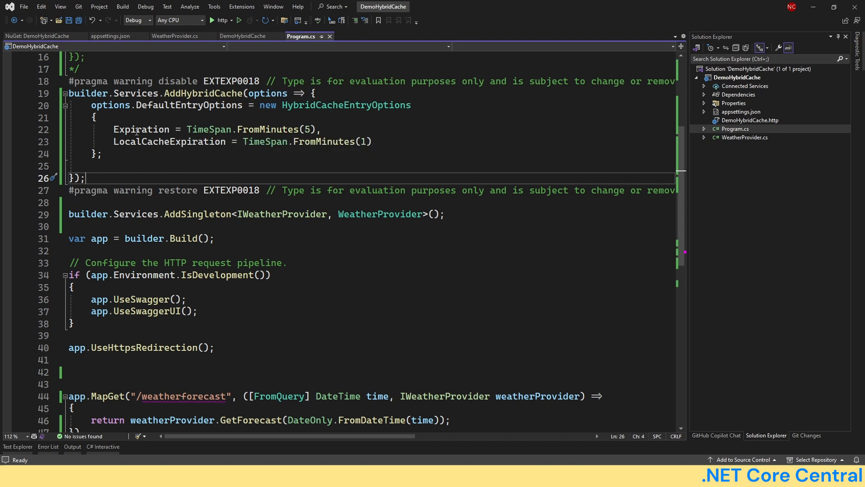
mouse_move(326, 142)
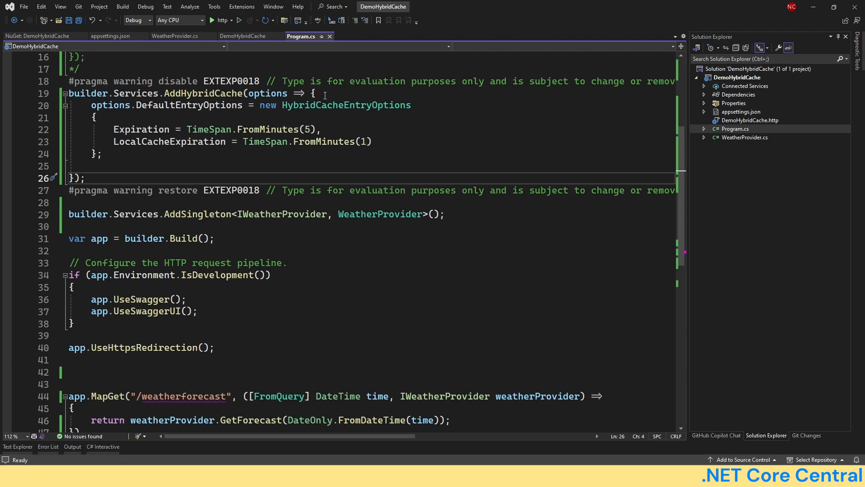
key(enter)
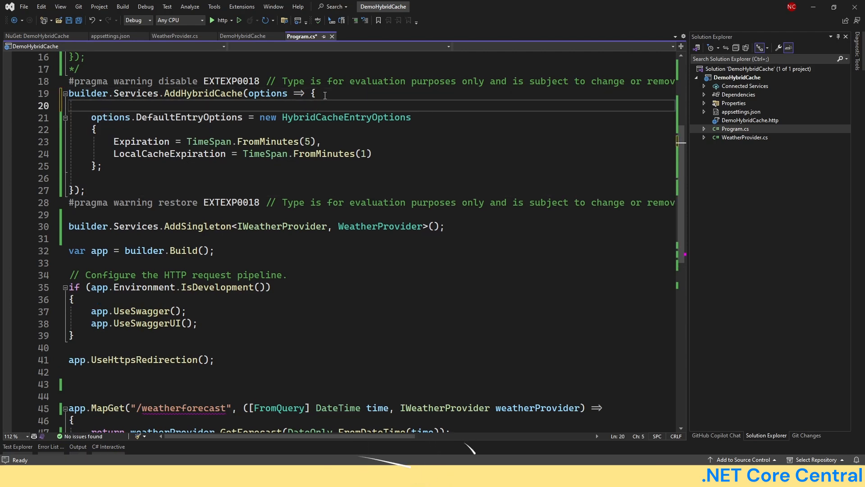
text(options.UseMemoryCache();)
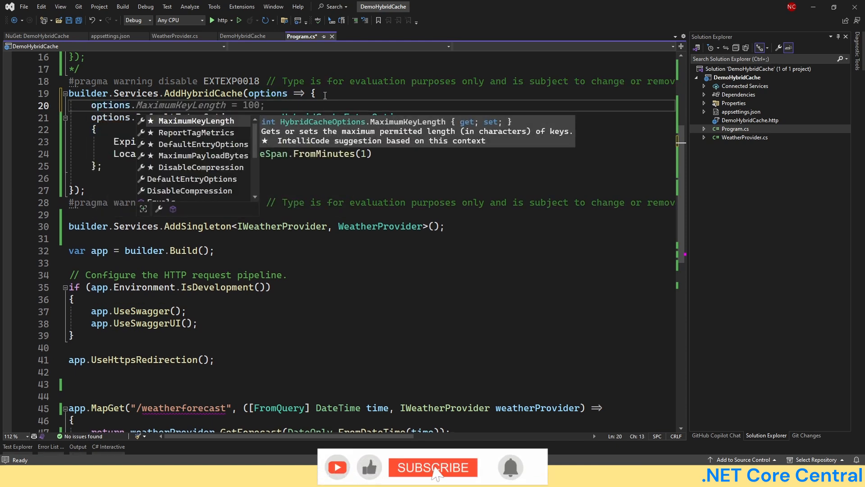
click(433, 467)
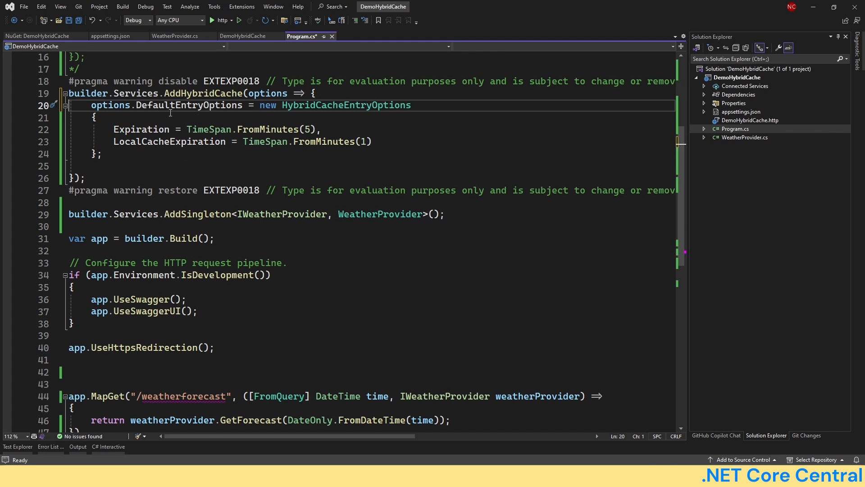
mouse_move(191, 104)
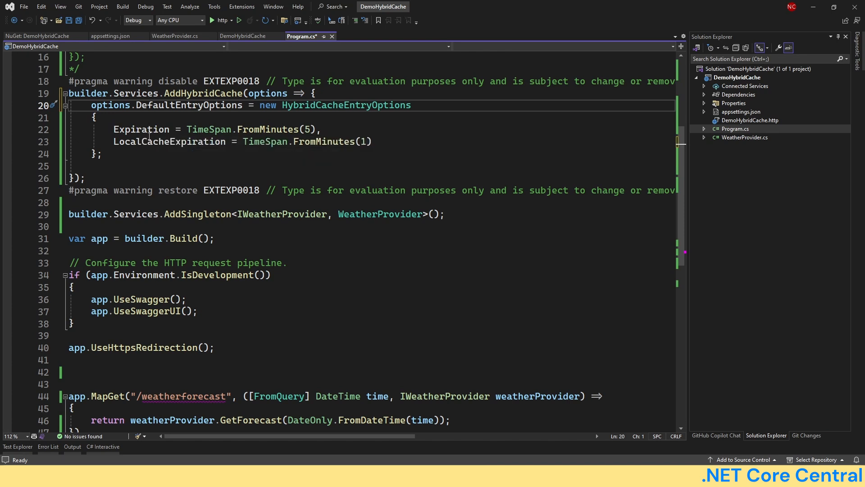
mouse_move(169, 141)
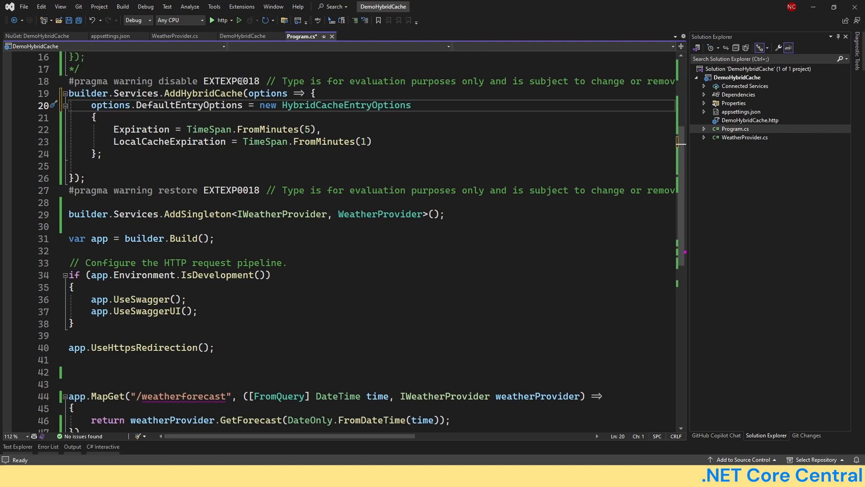
mouse_move(264, 142)
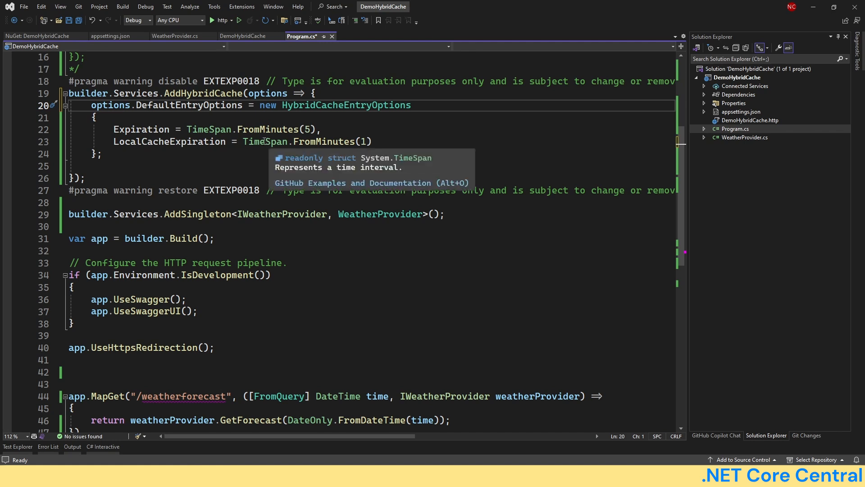
mouse_move(286, 82)
text(//)
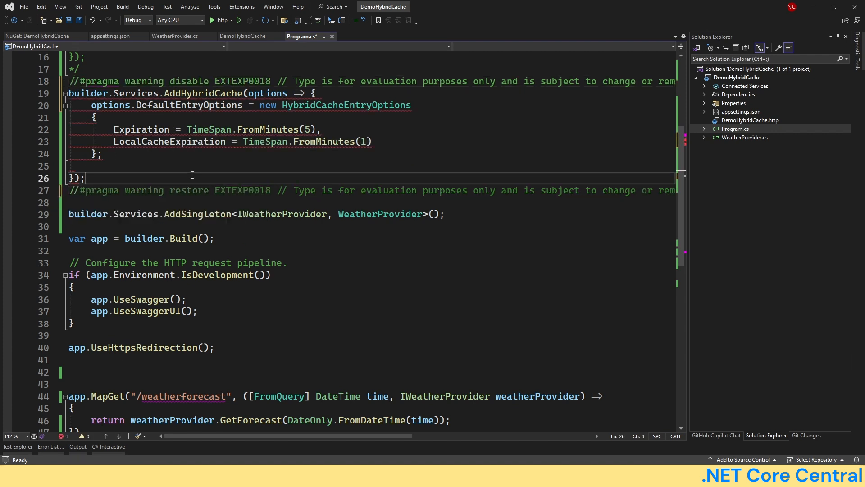
mouse_move(208, 93)
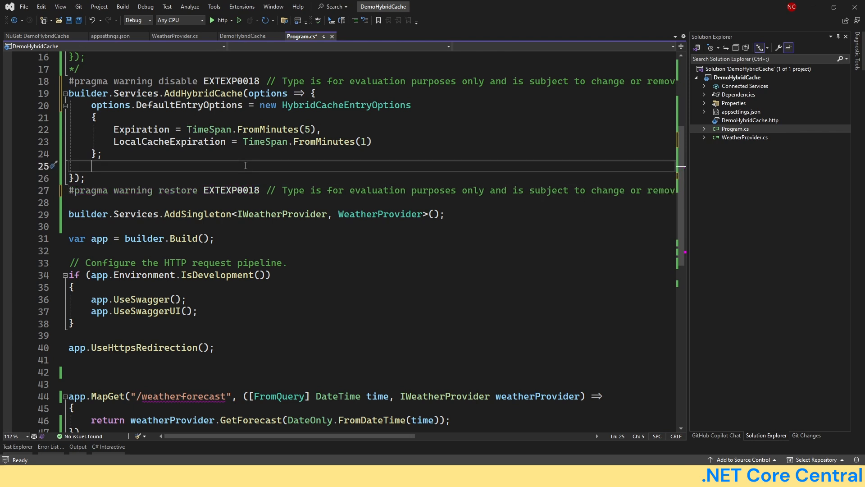
Save Program.cs and bring the weatherforecast MapGet endpoint into view.
key(ctrl+s)
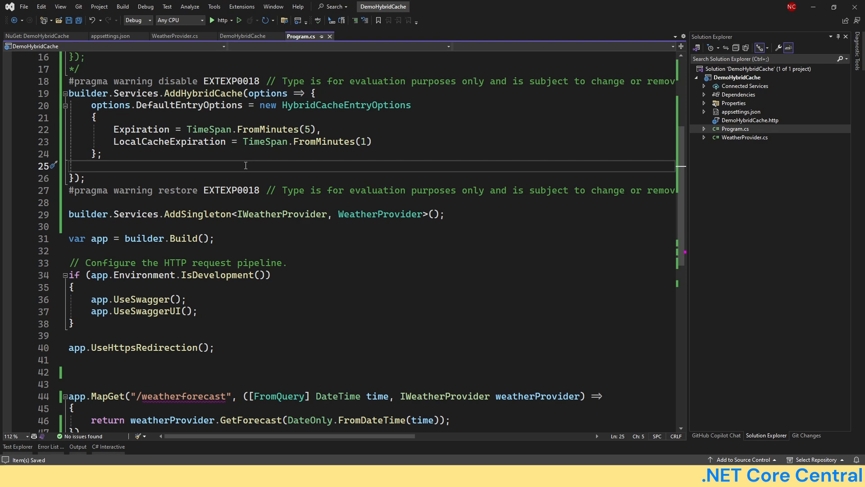
scroll(down, 3)
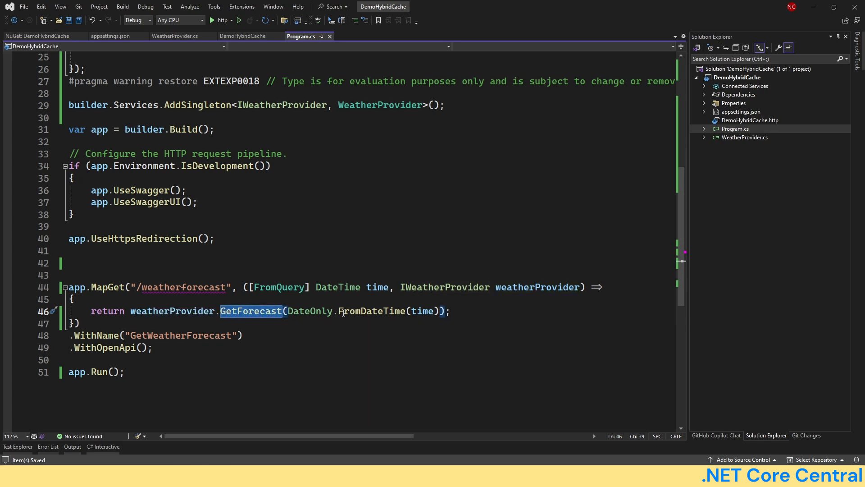
mouse_move(392, 279)
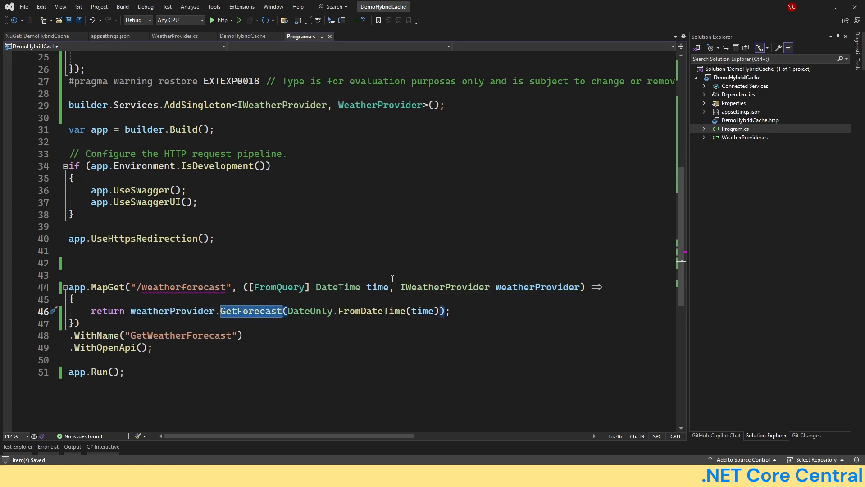
Show GetForecast in WeatherProvider.cs, then build and run the DemoHybridCache API.
click(176, 36)
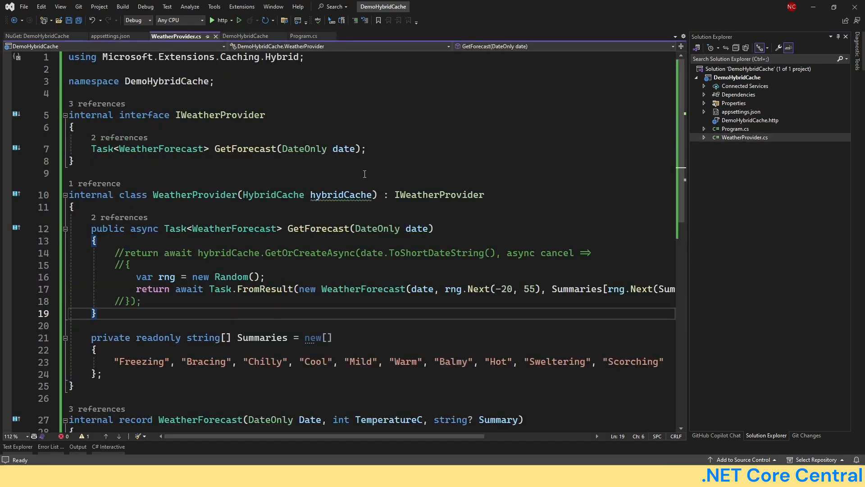
scroll(down, 3)
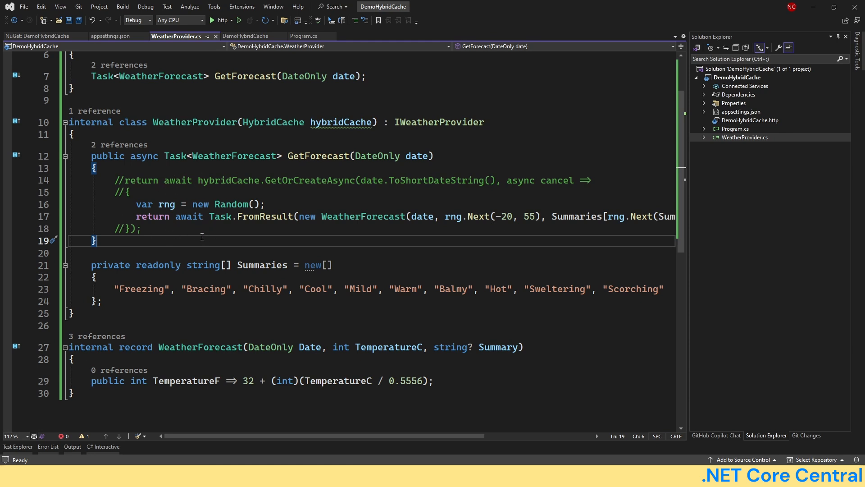
mouse_move(218, 230)
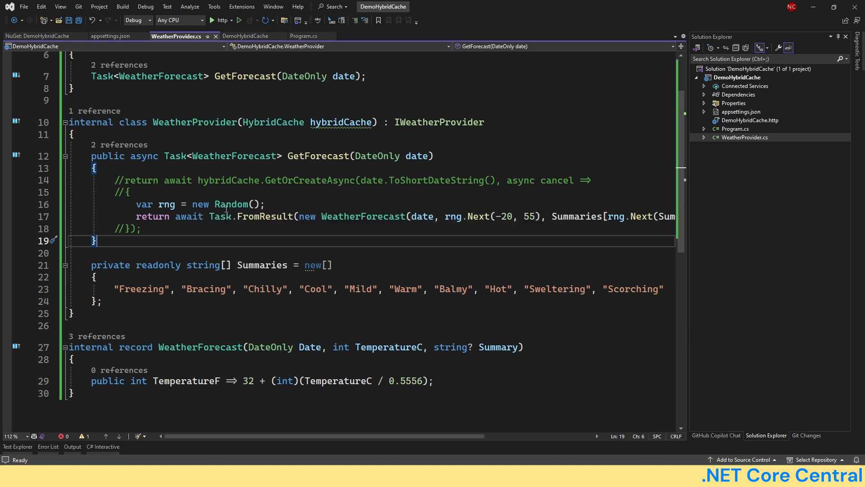
click(212, 20)
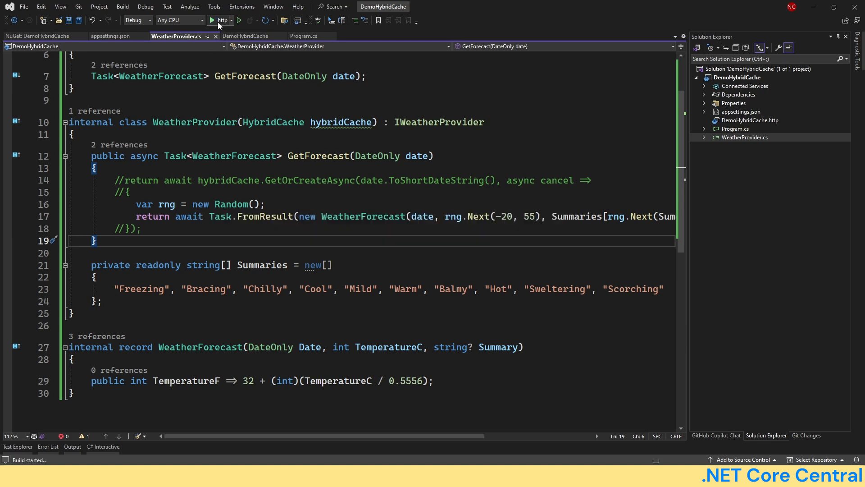
click(212, 21)
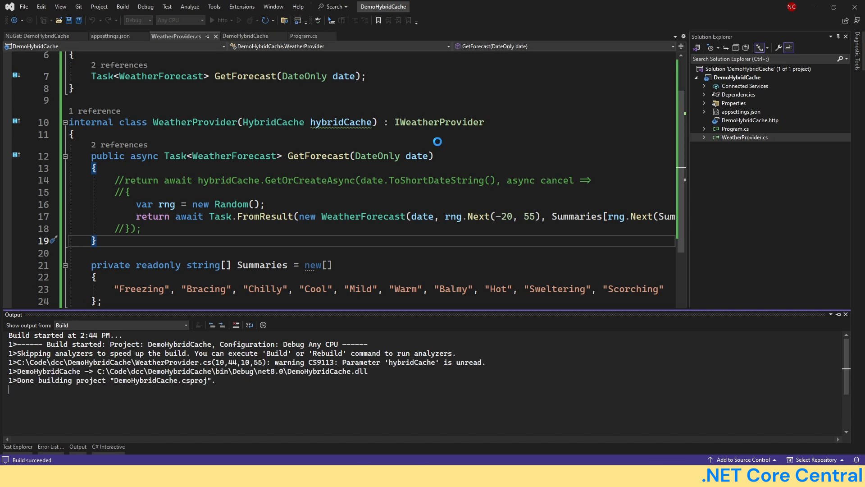
On the Swagger page, try out GET /weatherforecast with time 2024-01-01 and execute it.
key(F5)
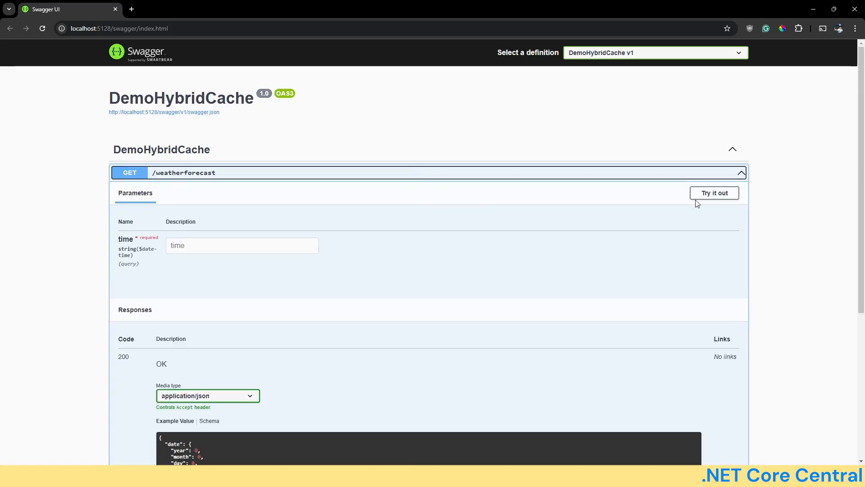
click(714, 193)
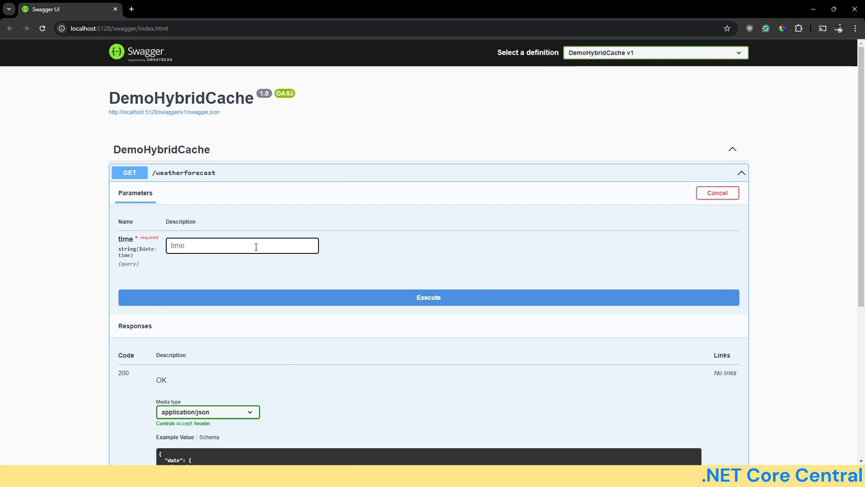
text(2024-01-01)
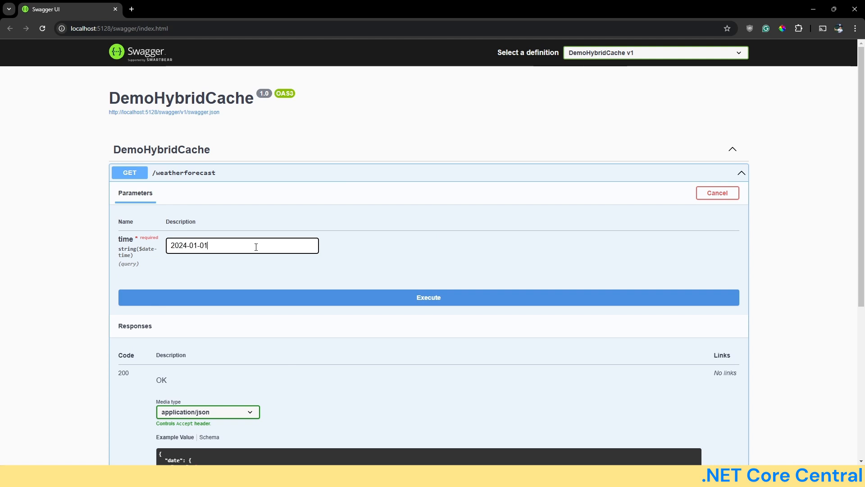
click(428, 296)
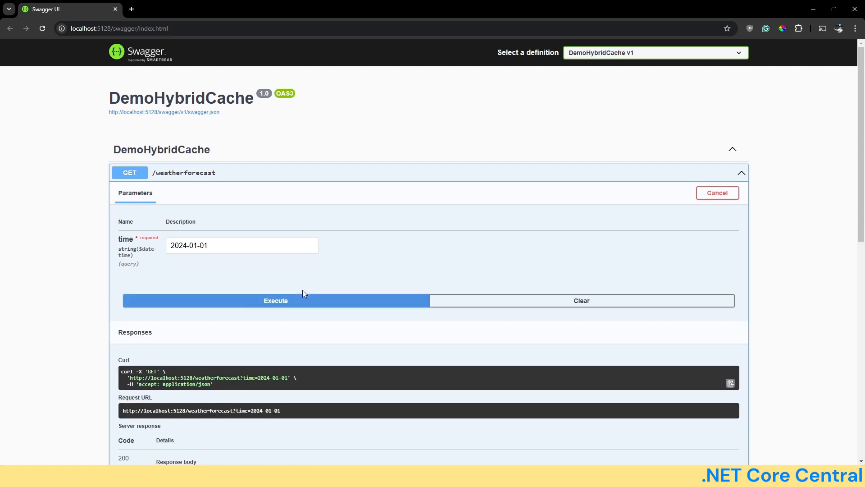
click(275, 300)
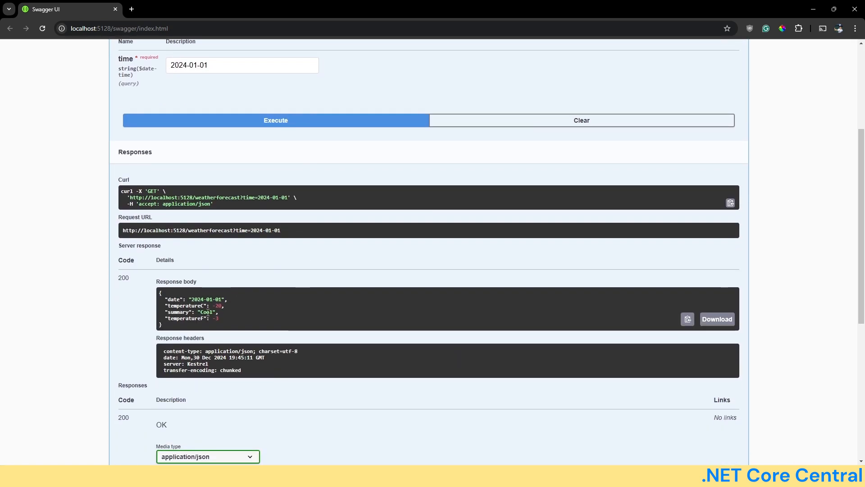
mouse_move(289, 191)
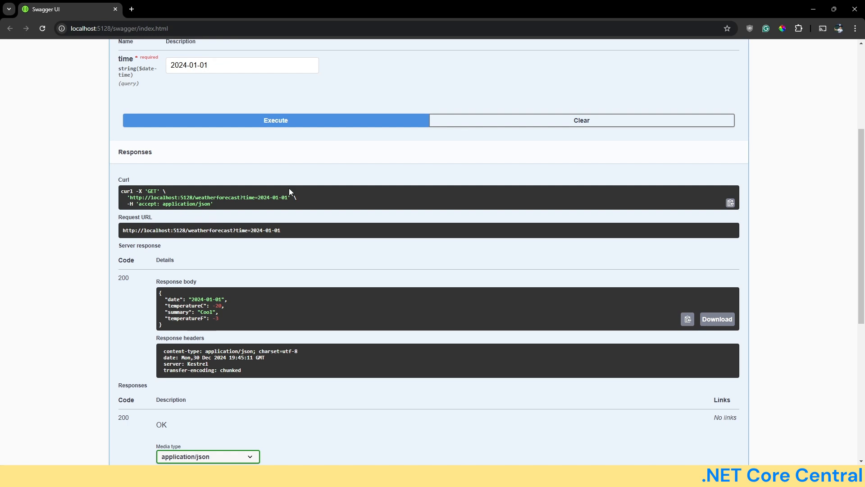
Execute the same 2024-01-01 request repeatedly to compare the random forecasts.
click(276, 120)
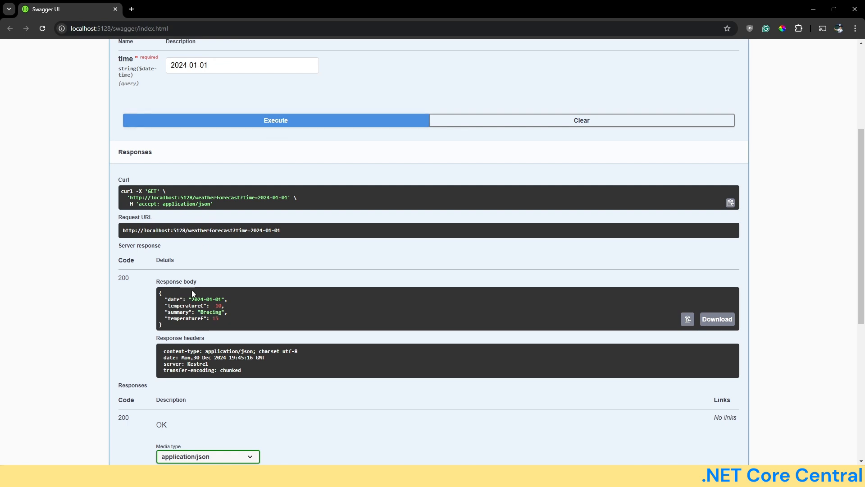
mouse_move(293, 134)
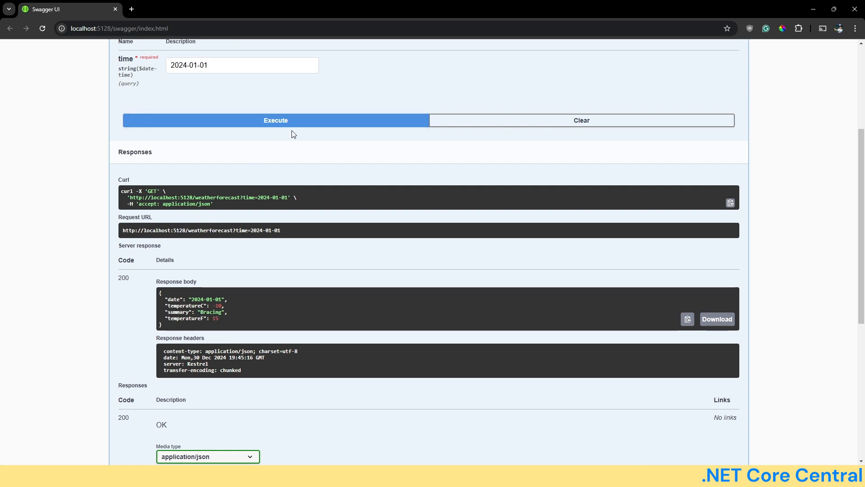
click(276, 120)
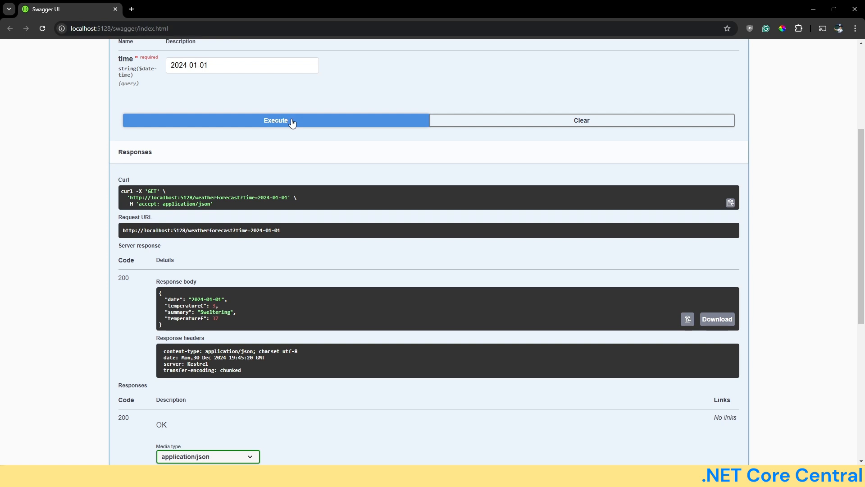
click(276, 120)
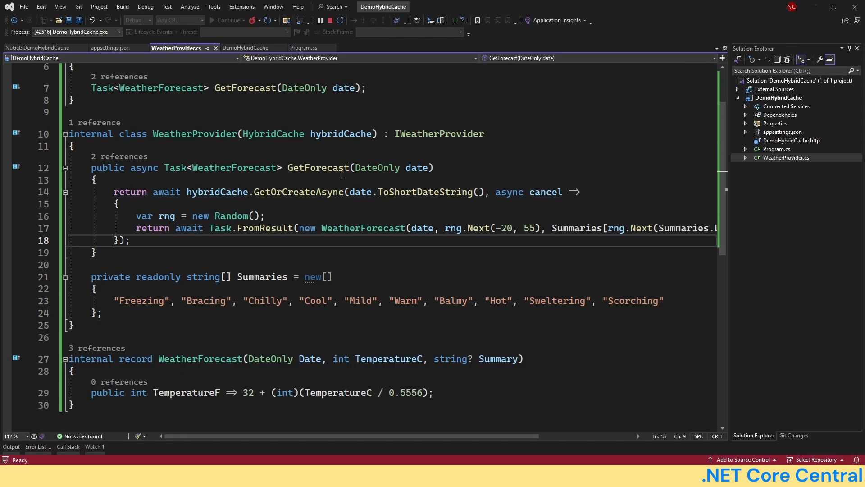
mouse_move(319, 168)
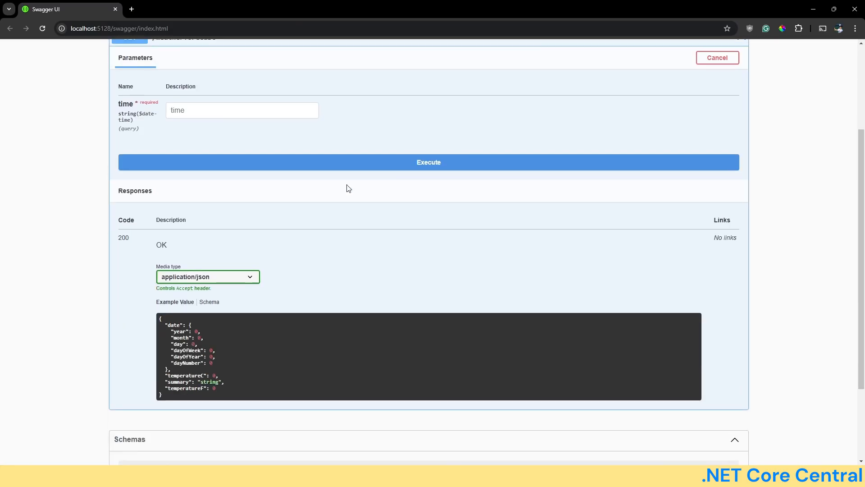
Request the 2024-01-01 forecast from the restarted API, then request it again later.
text(20)
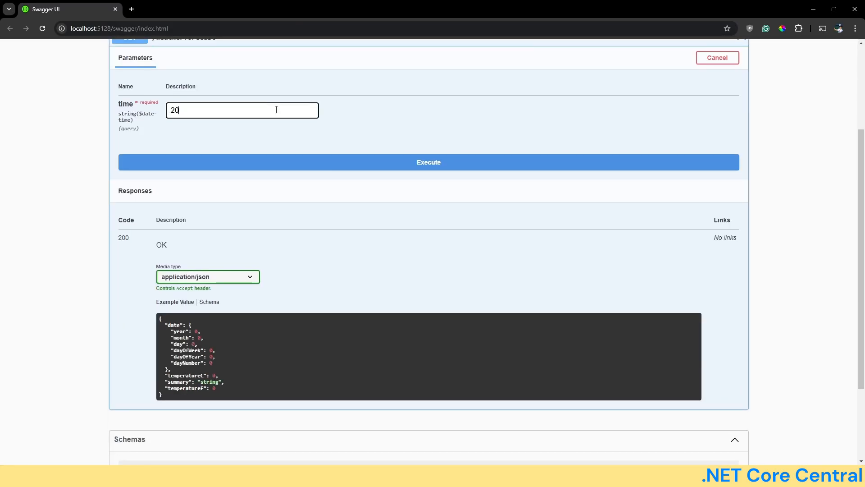
text(2024-01-)
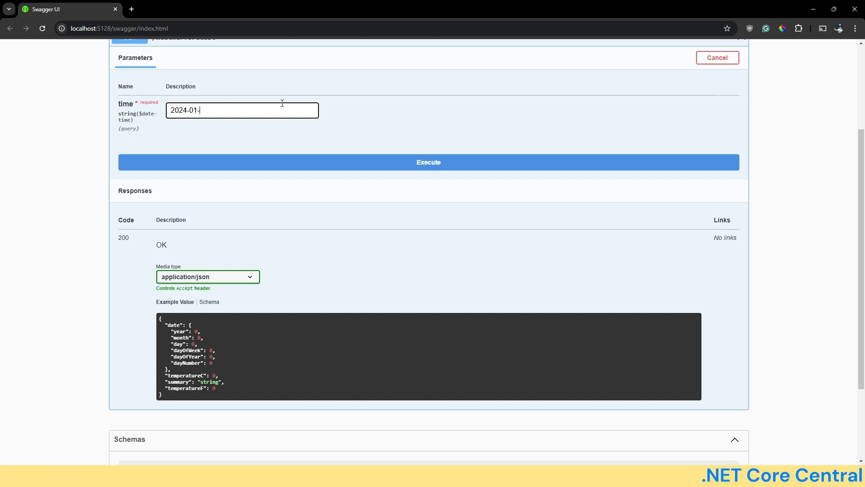
click(428, 161)
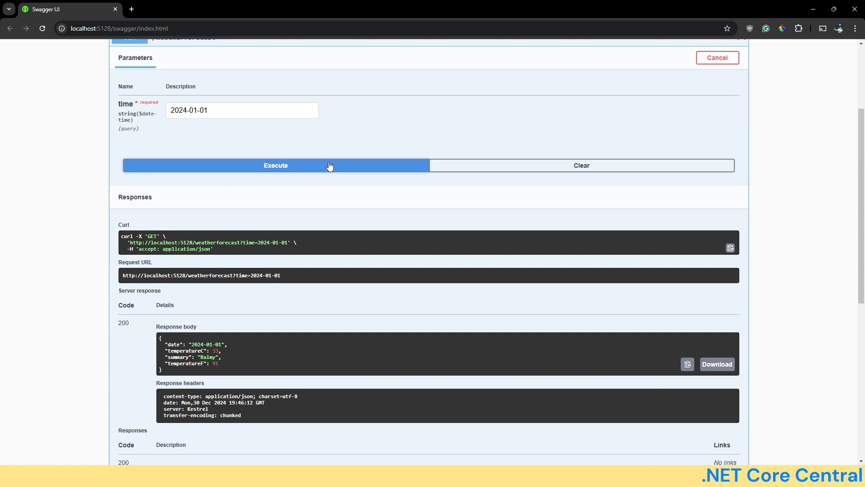
click(276, 165)
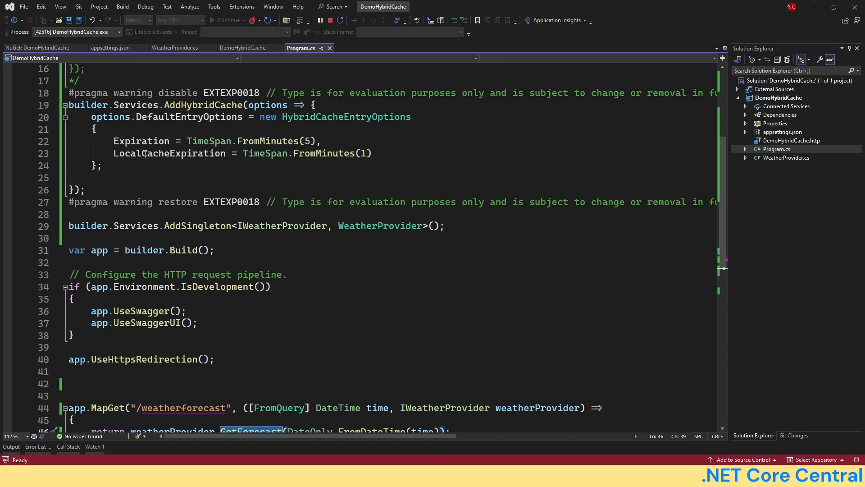
mouse_move(169, 153)
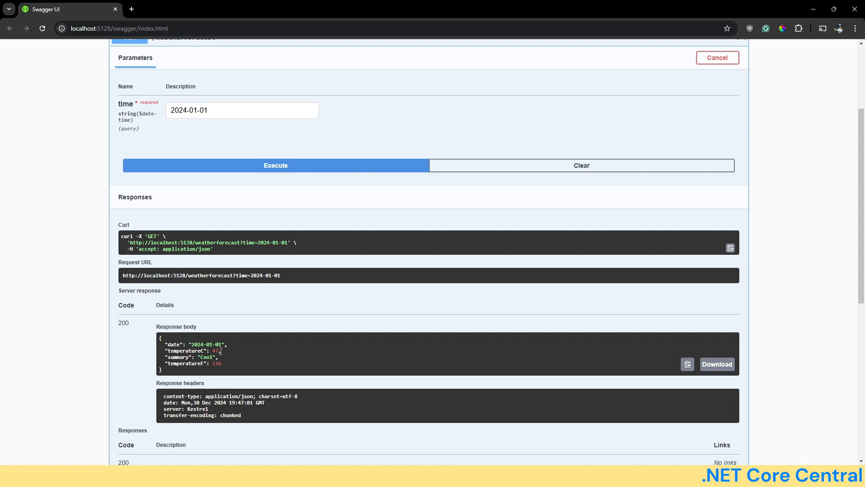
mouse_move(327, 333)
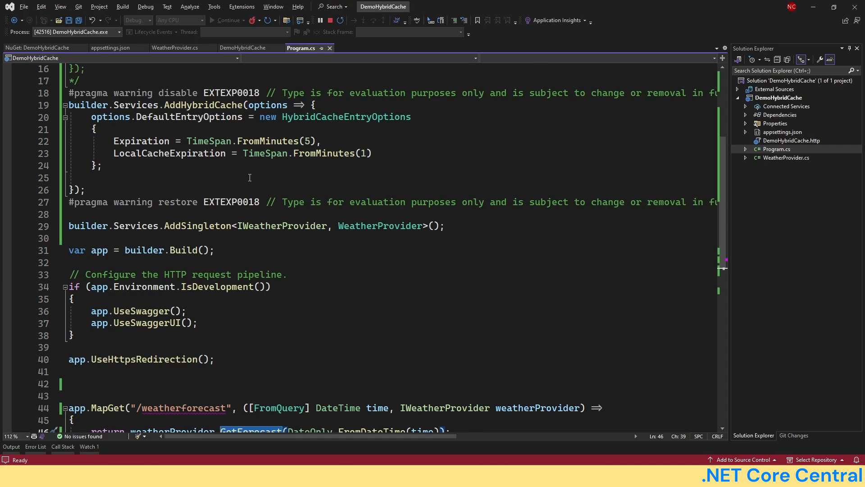
mouse_move(419, 166)
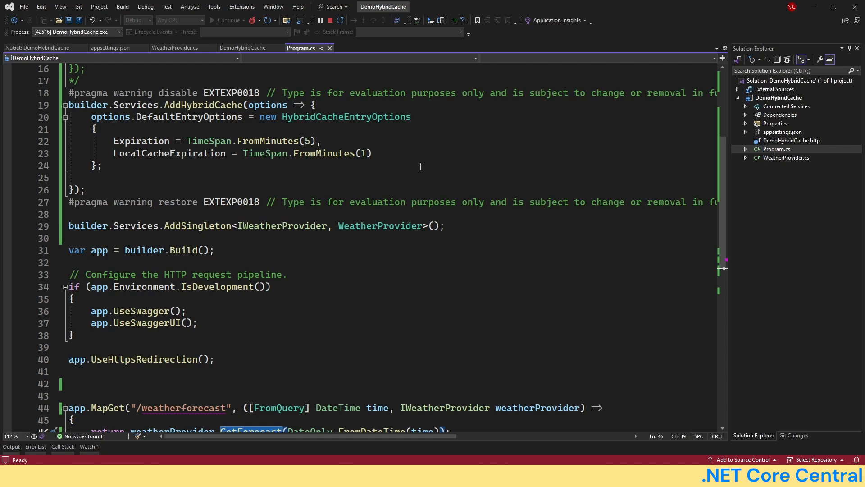
Switch to WeatherProvider.cs showing the GetOrCreateAsync call.
click(176, 47)
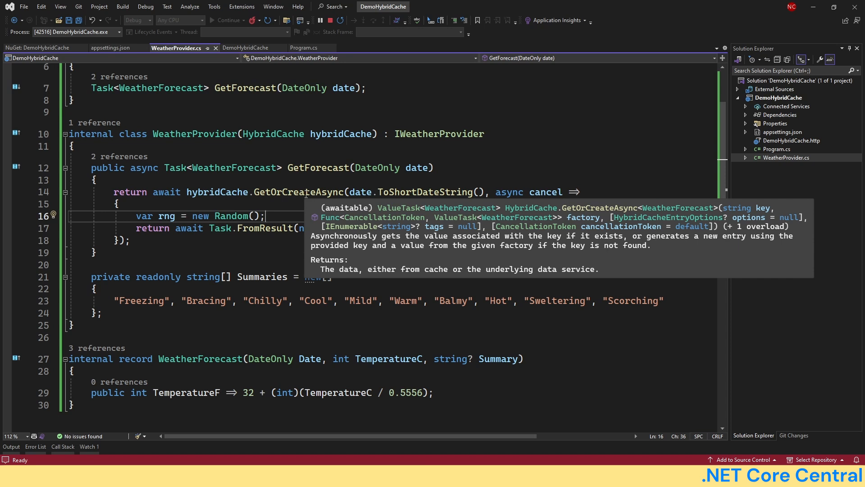
mouse_move(303, 193)
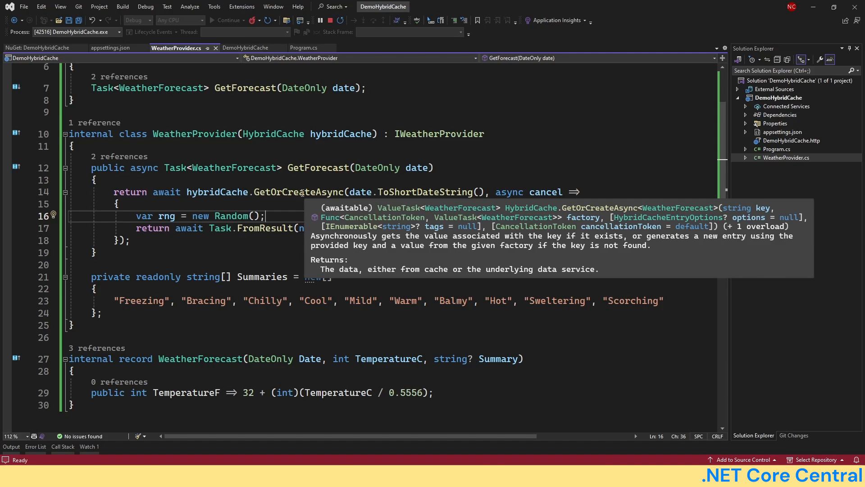
mouse_move(403, 262)
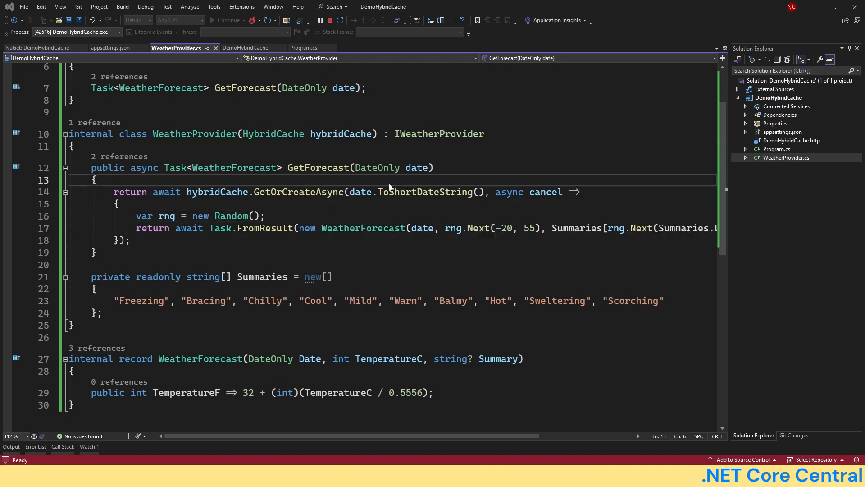
Review the GetOrCreateAsync factory lambda, then return to Program.cs with the Redis and HybridCache registrations.
click(302, 48)
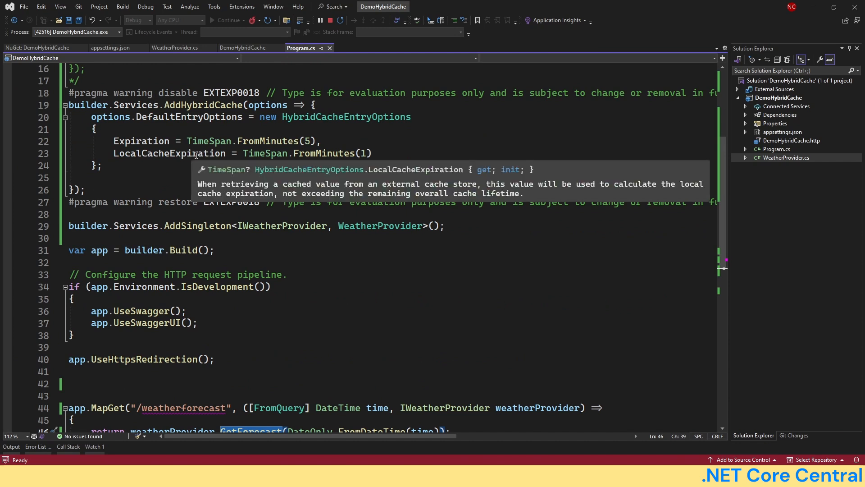
mouse_move(331, 162)
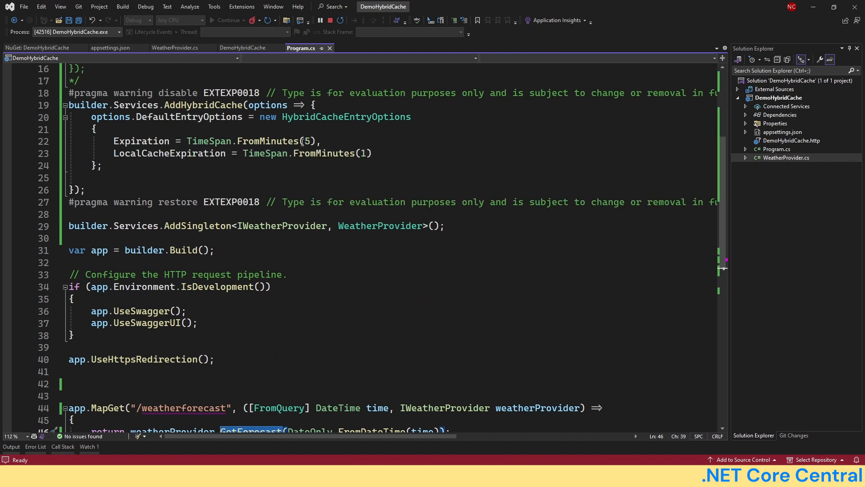
click(176, 48)
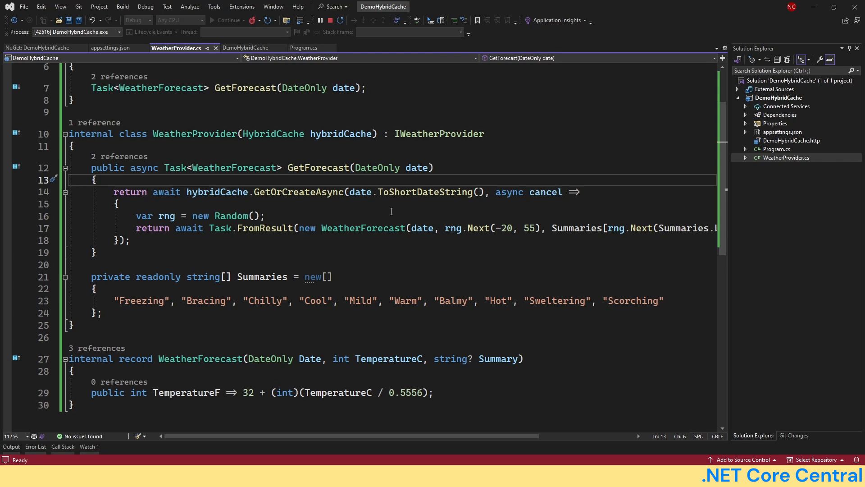
double_click(298, 191)
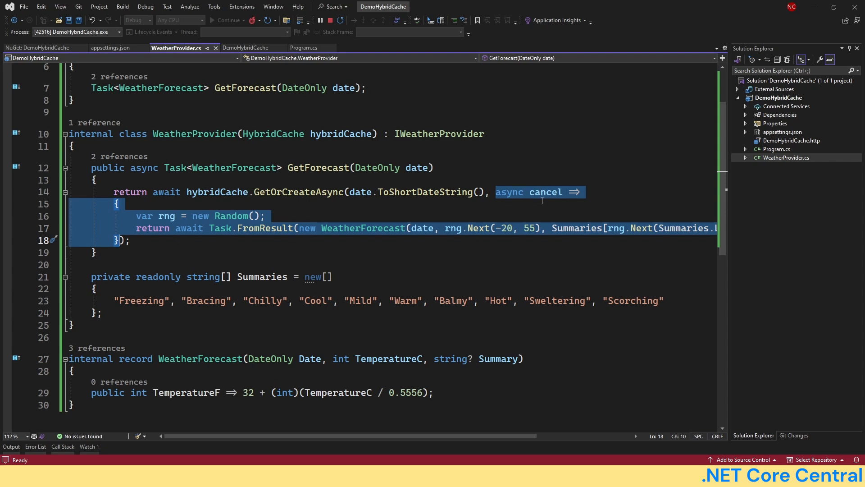
mouse_move(442, 230)
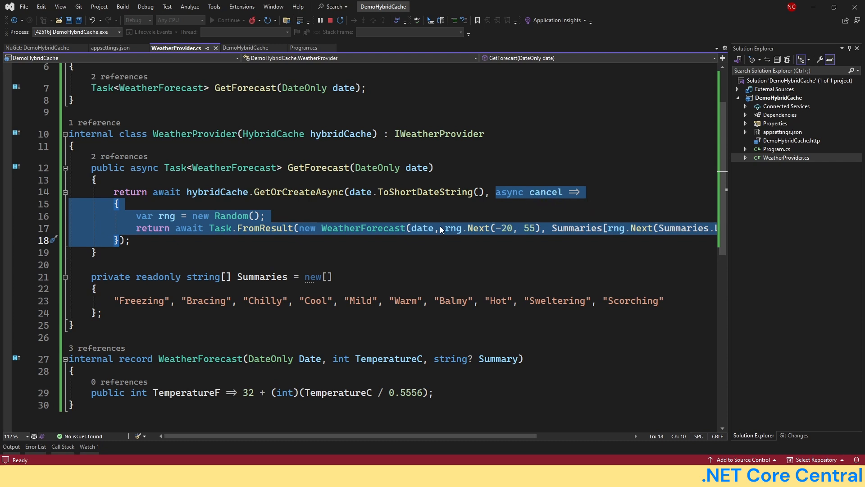
mouse_move(287, 191)
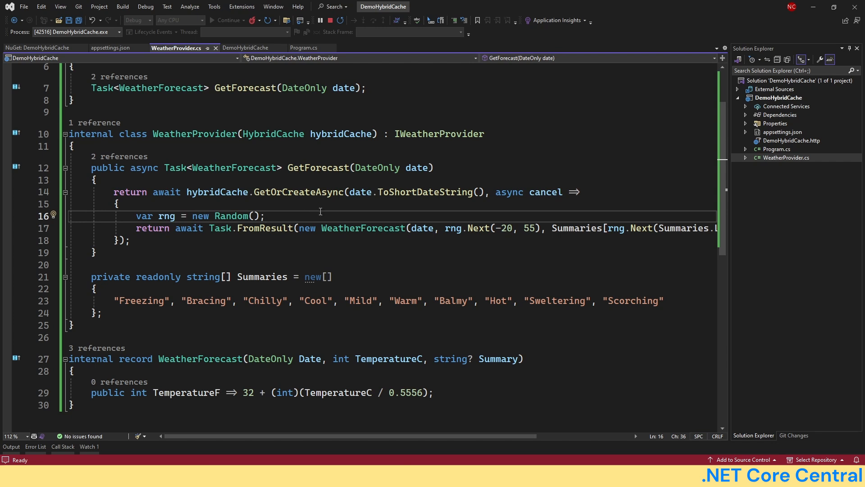
mouse_move(546, 191)
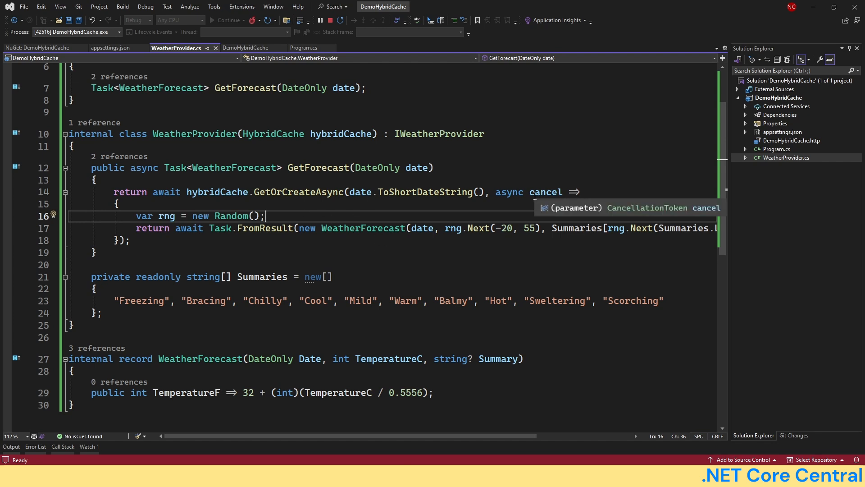
click(302, 48)
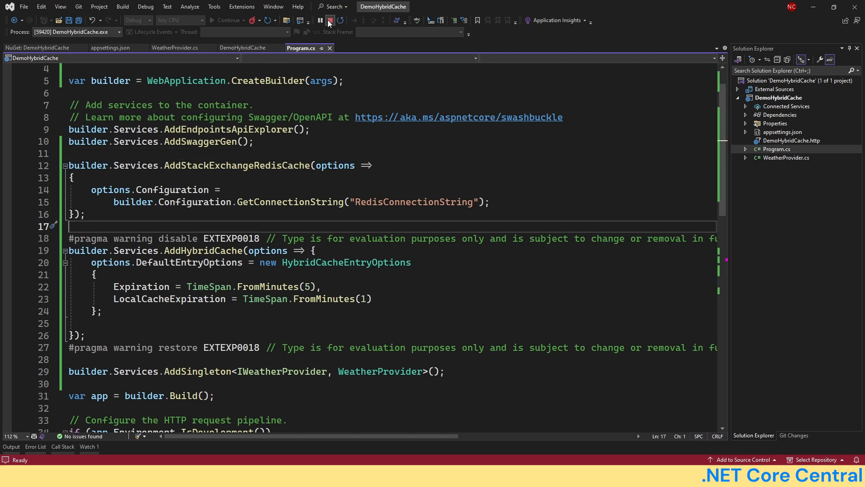
Stop the app and change the cache Expiration to TimeSpan.FromSeconds(30).
click(329, 20)
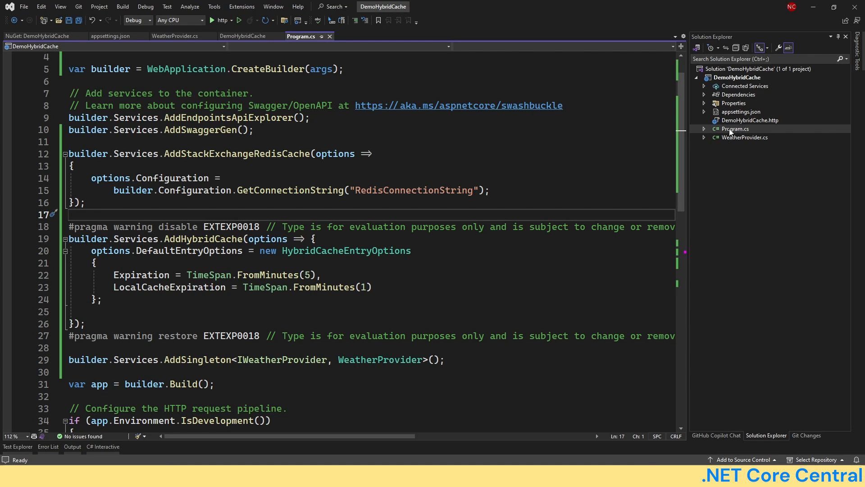
scroll(down, 3)
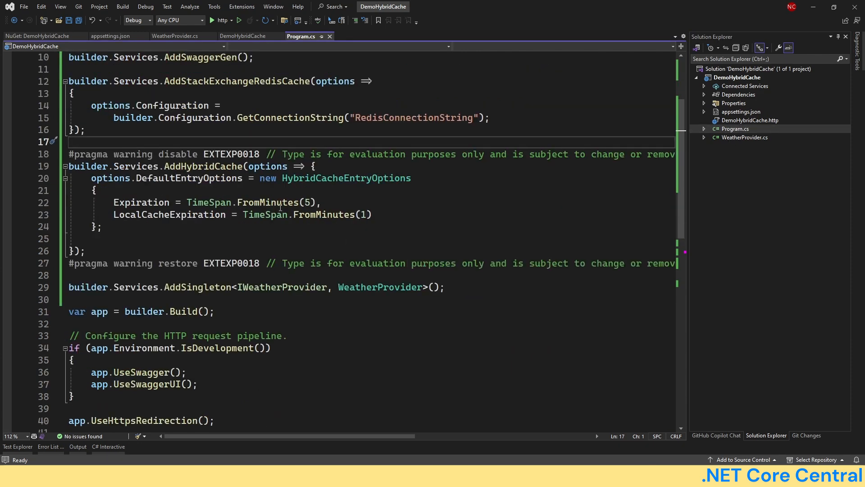
double_click(324, 214)
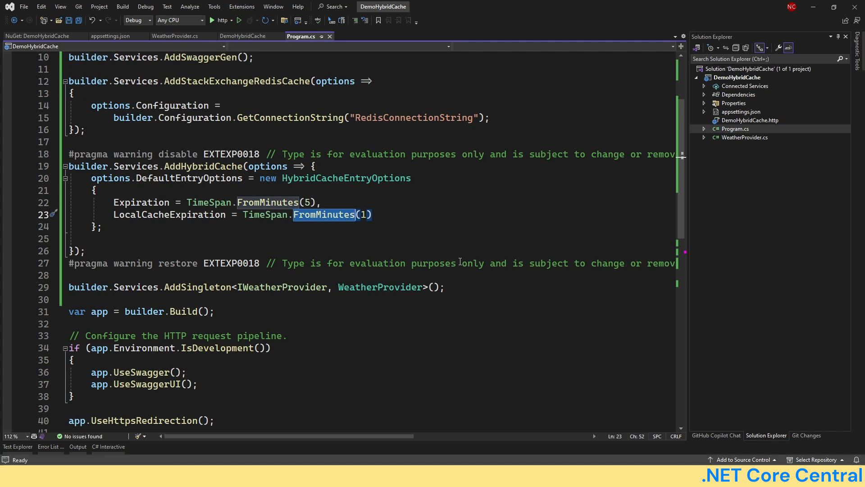
text(FromSeconds)
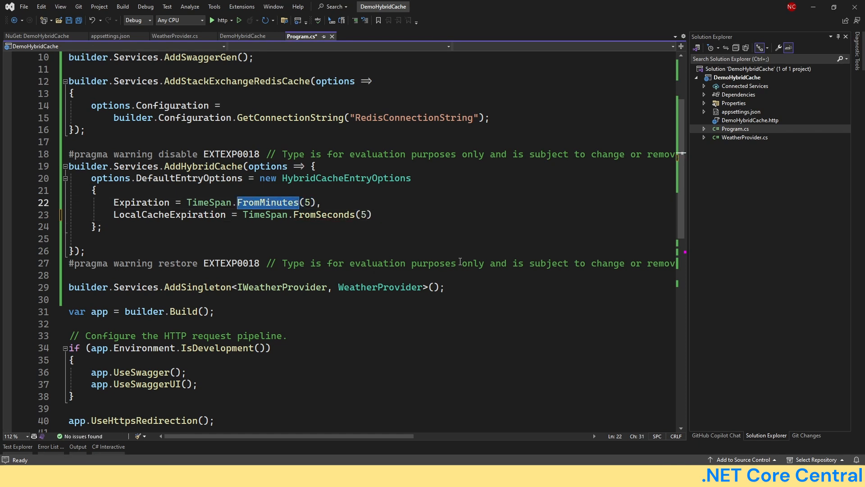
text(fromseco)
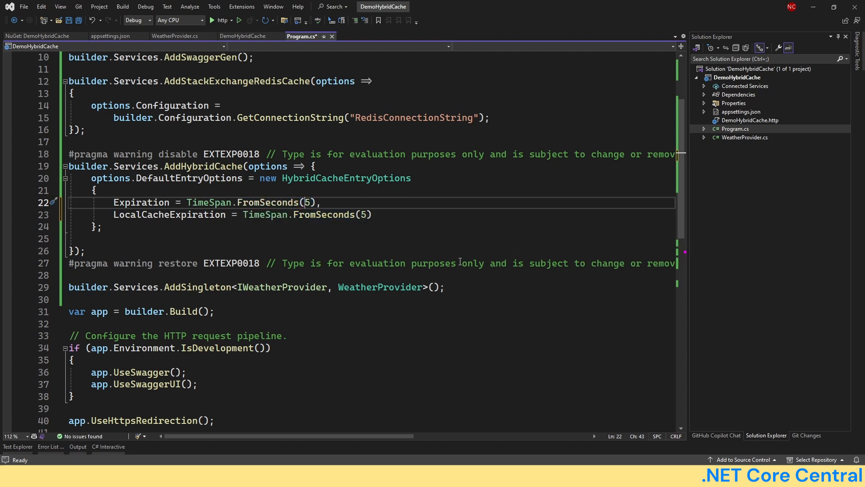
text(3)
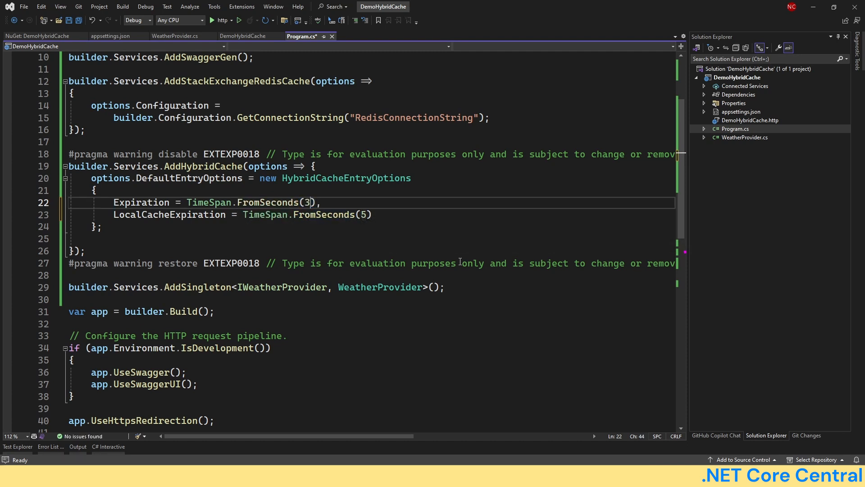
text(0)
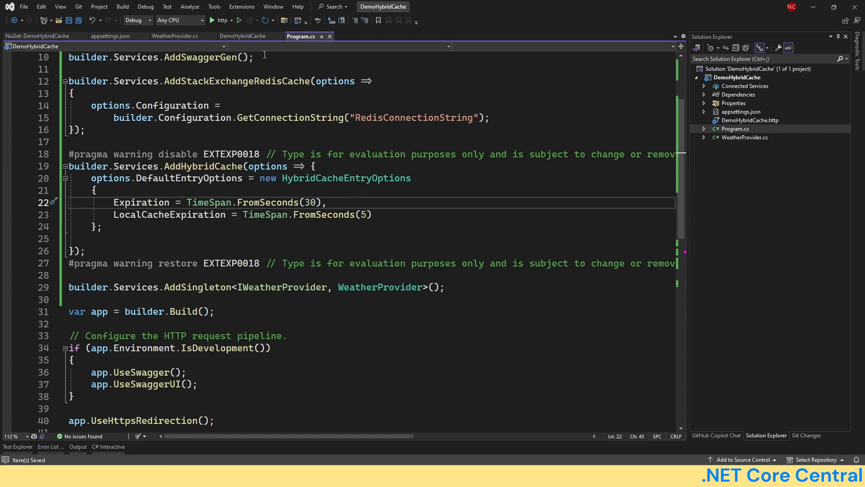
Build and start the DemoHybridCache web API.
click(223, 20)
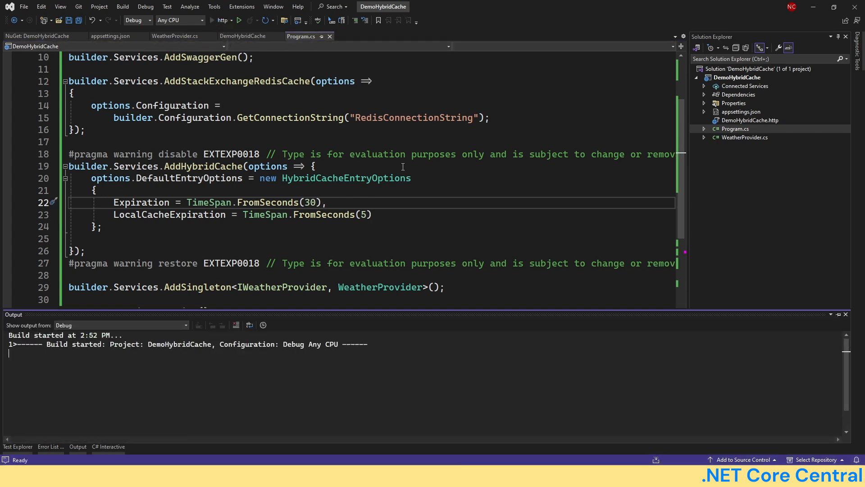
click(223, 19)
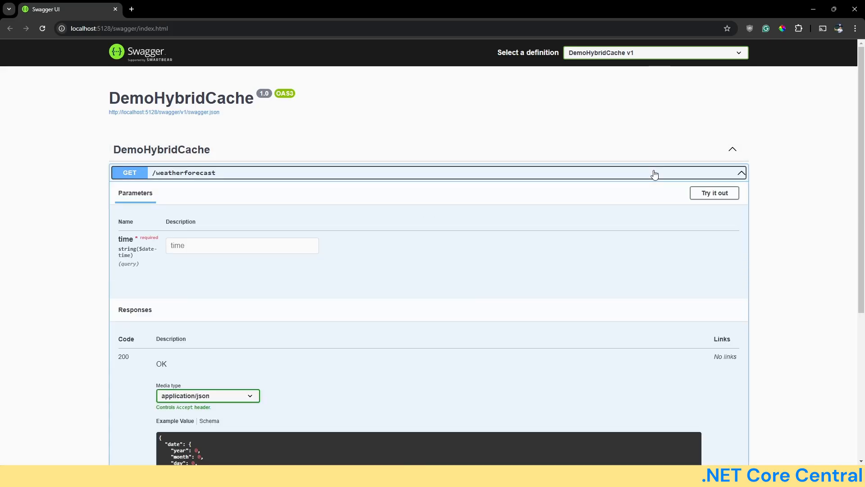
Try out GET /weatherforecast with time 2024-01-02 and execute it.
click(714, 193)
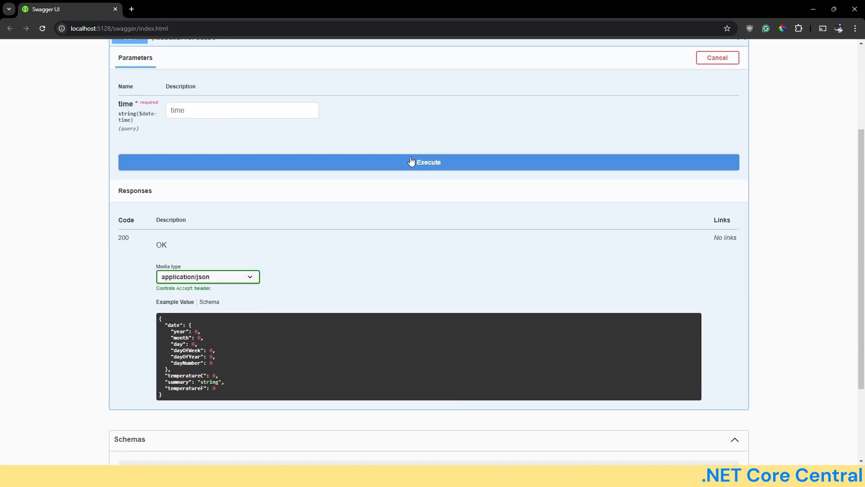
click(241, 110)
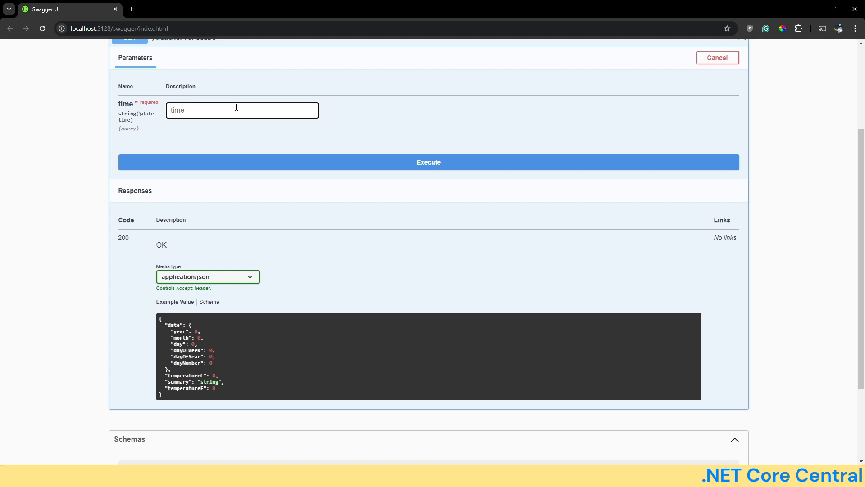
text(2024-01-02)
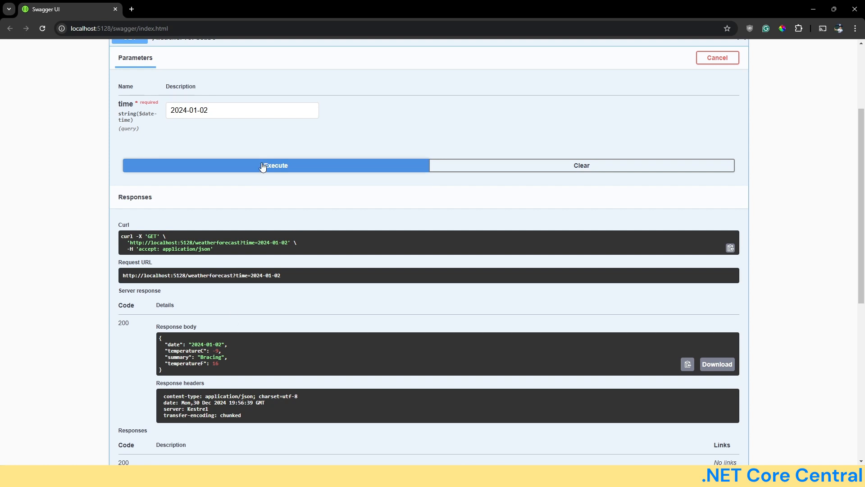
click(275, 166)
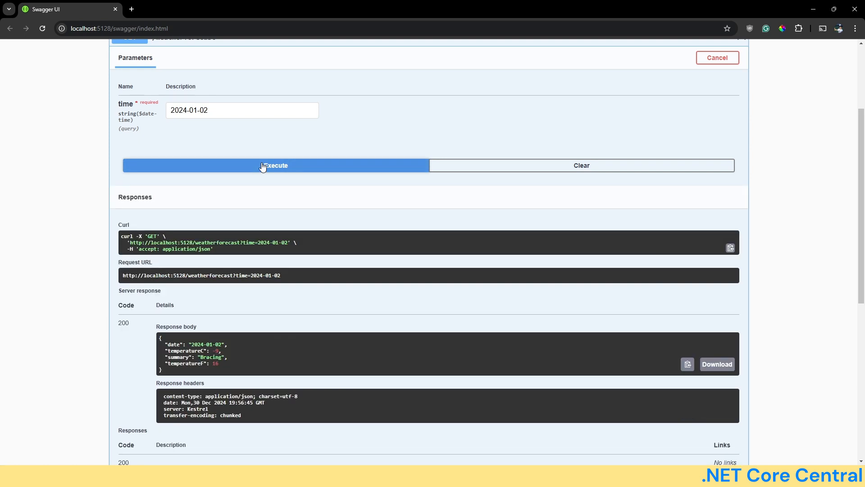
Resend the 2024-01-02 request repeatedly until the cached Bracing result expires to Scorching.
click(276, 166)
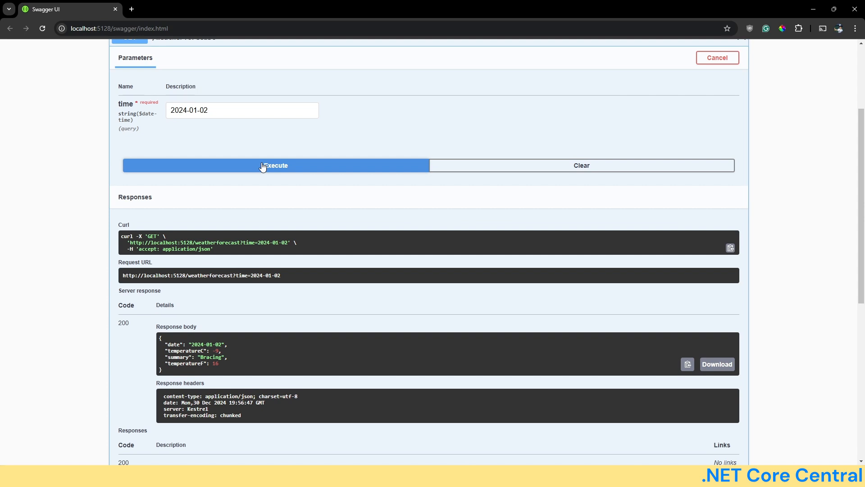
click(275, 166)
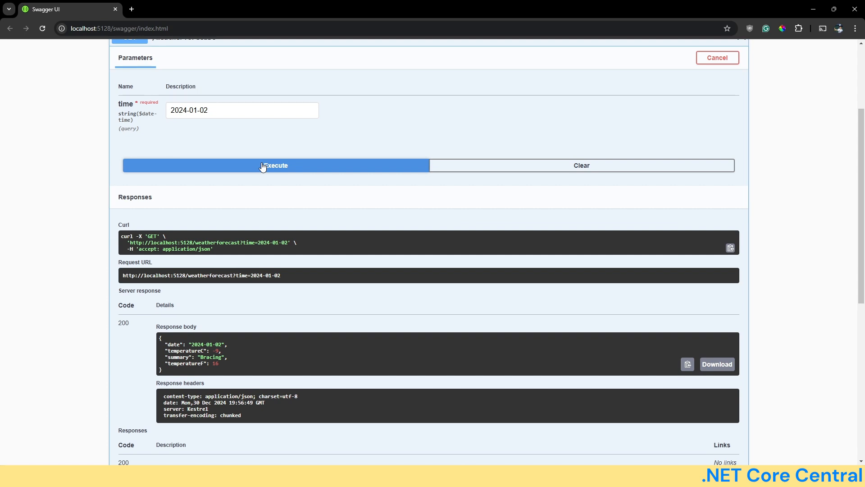
click(276, 166)
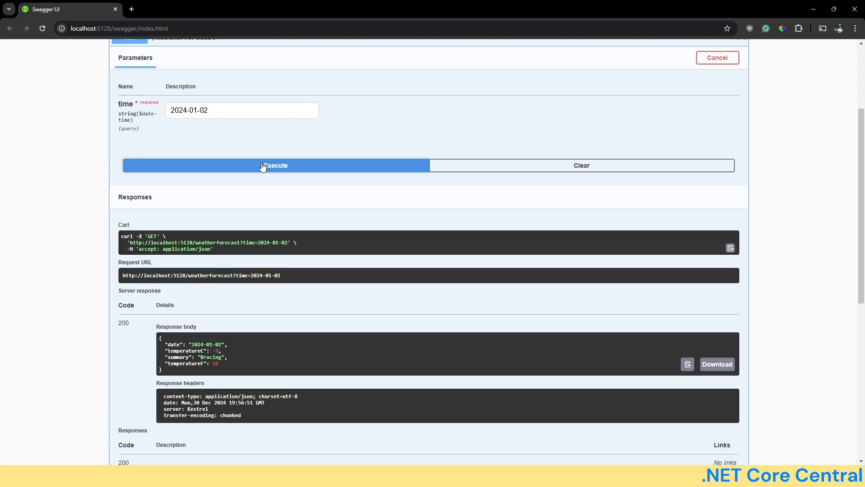
click(276, 165)
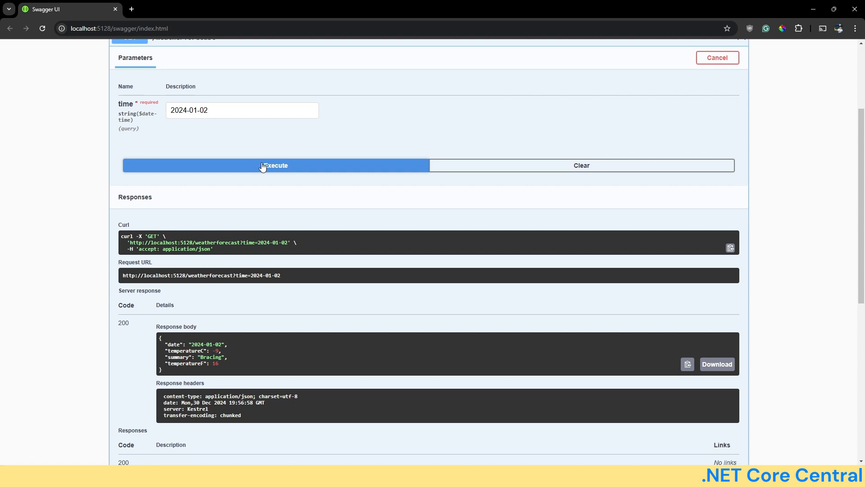
click(276, 165)
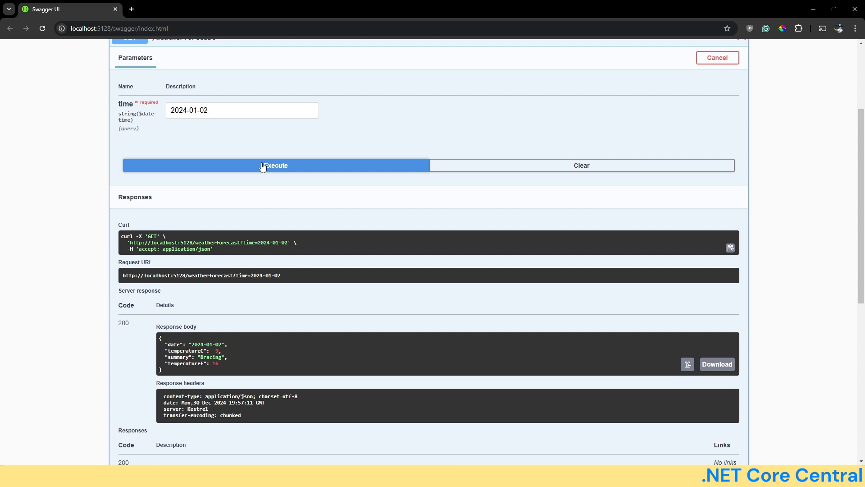
click(276, 166)
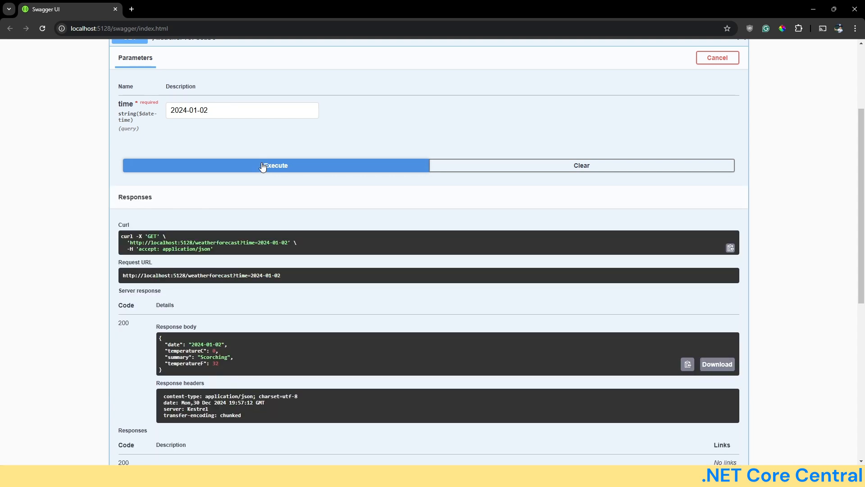
click(276, 165)
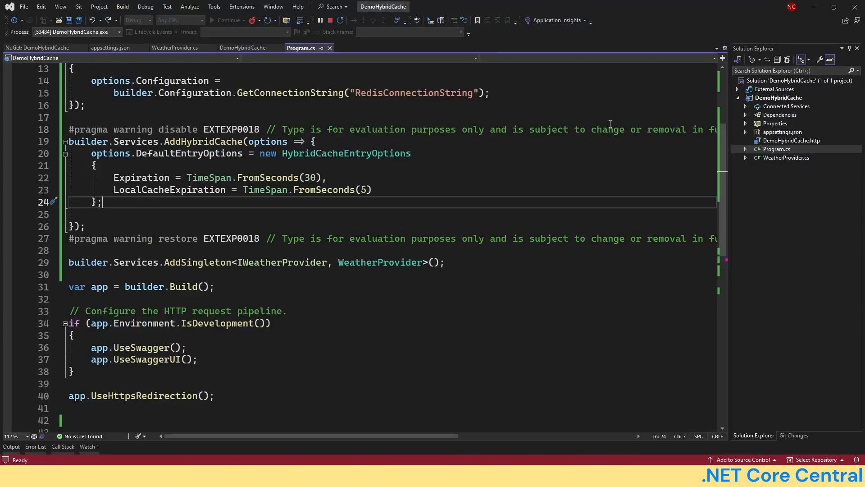
Stop the API and add hybridCache.RemoveByTagAsync("weather"); inside GetForecast in WeatherProvider.cs.
click(786, 157)
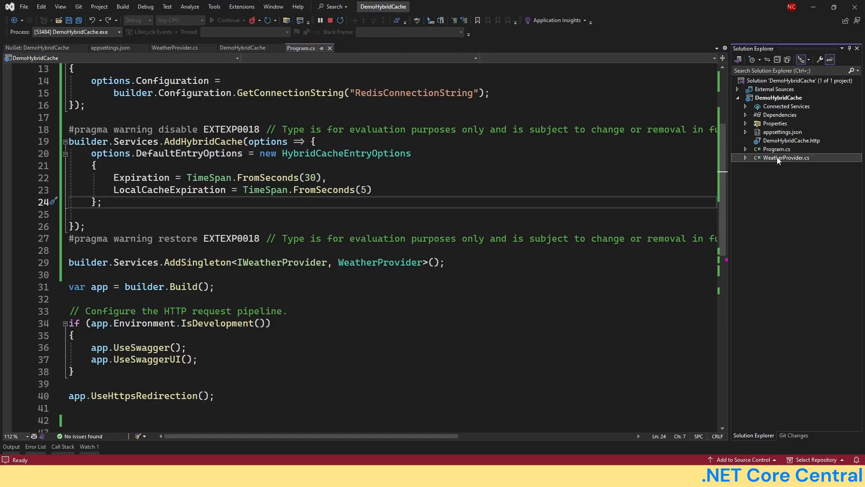
click(177, 48)
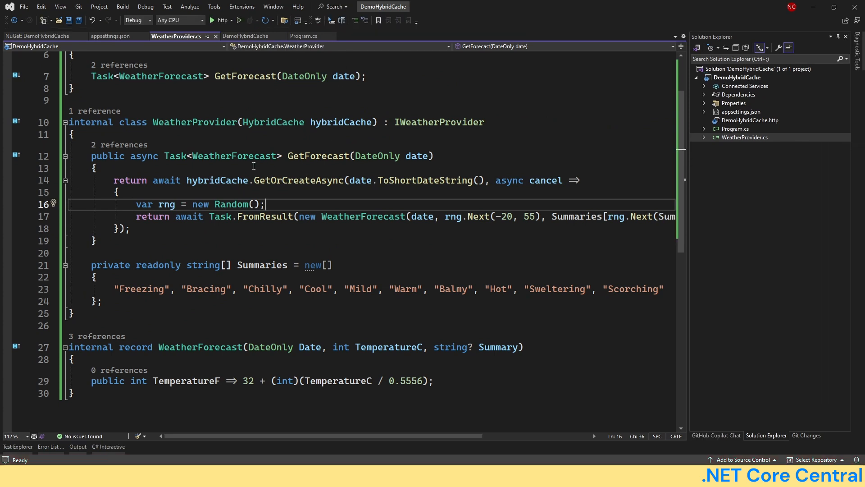
key(Enter)
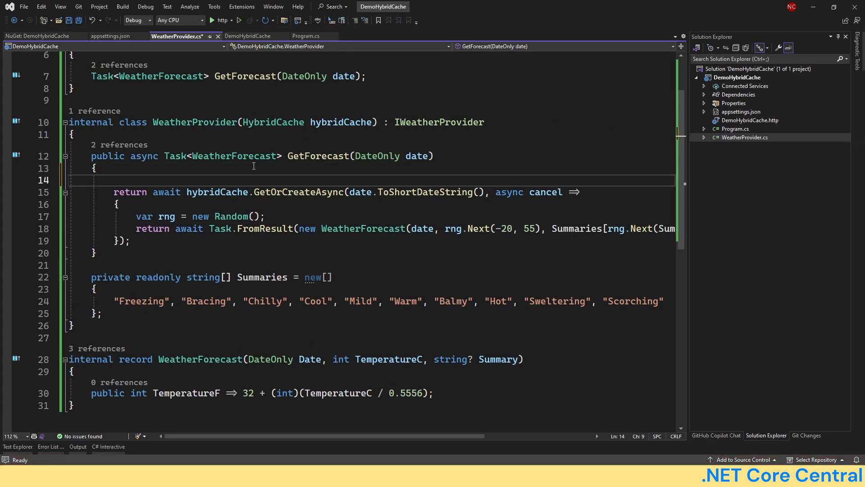
text(hybridCache)
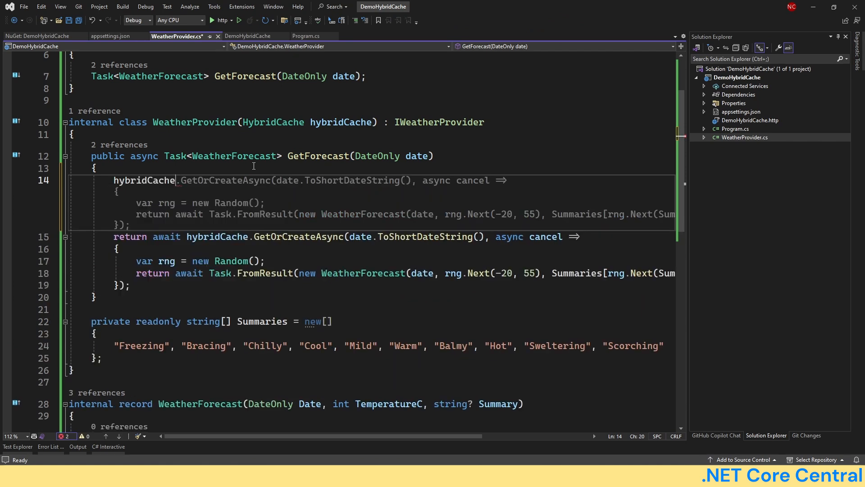
text(.)
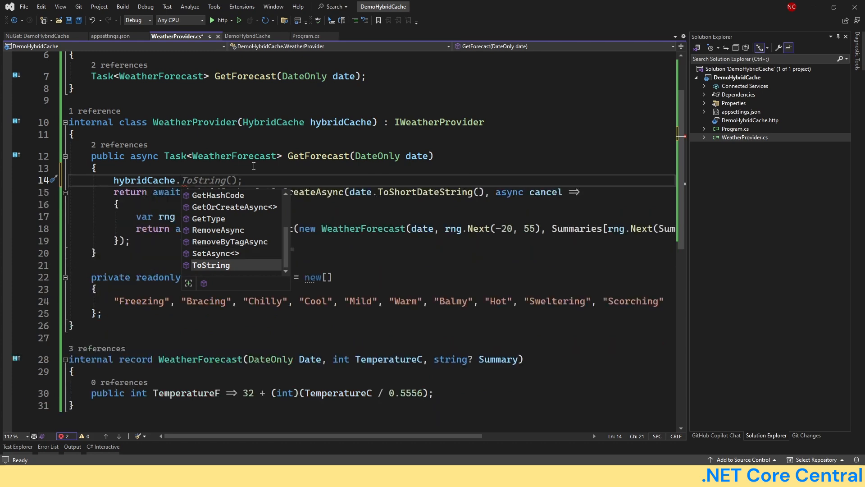
text(RemoveByTagAsync("weather");)
click(125, 239)
text(, )
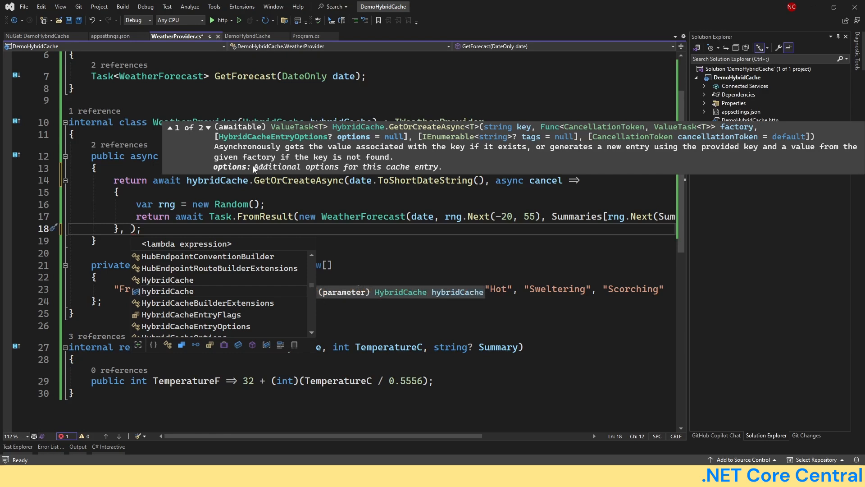
Add a tags: ["tags1"] argument to GetOrCreateAsync, then delete it to restore the original call.
text(tags:)
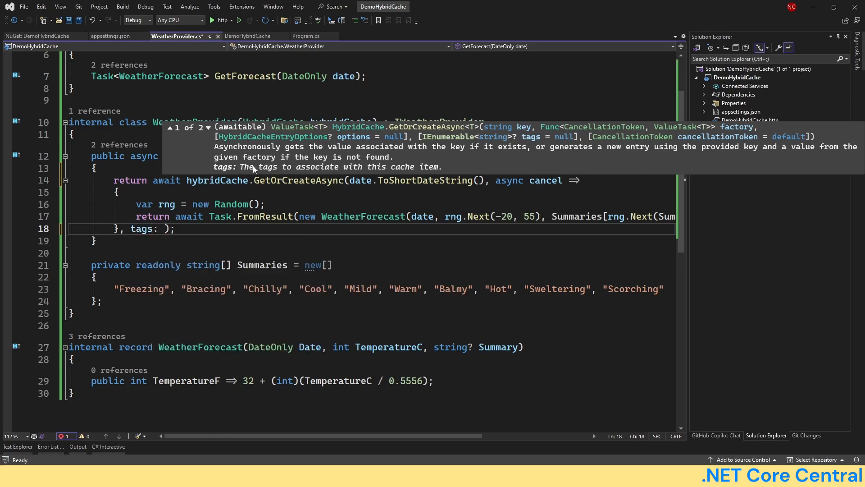
text([])
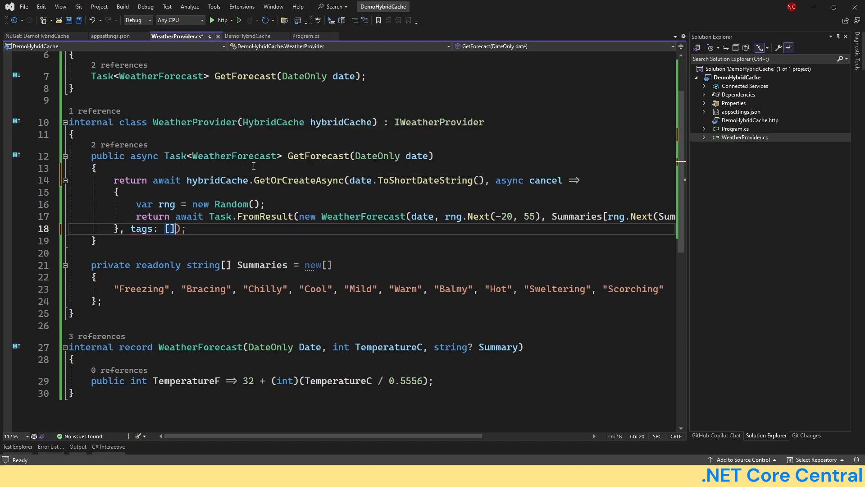
text("")
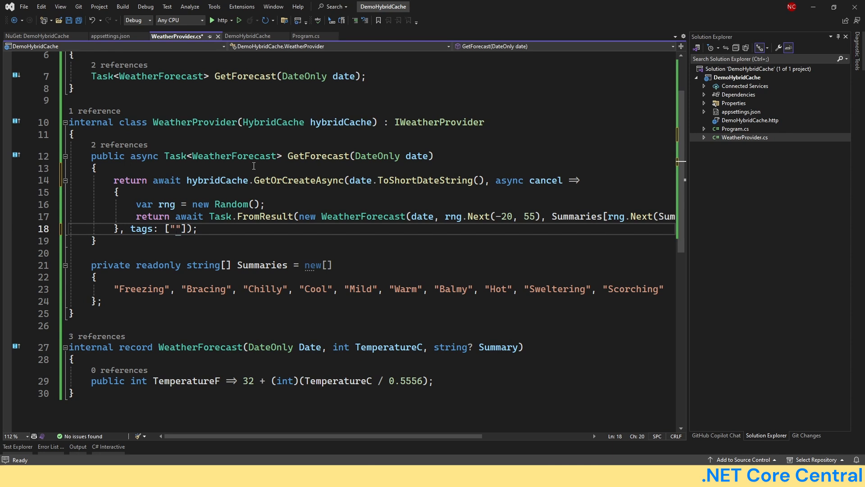
text(tags)
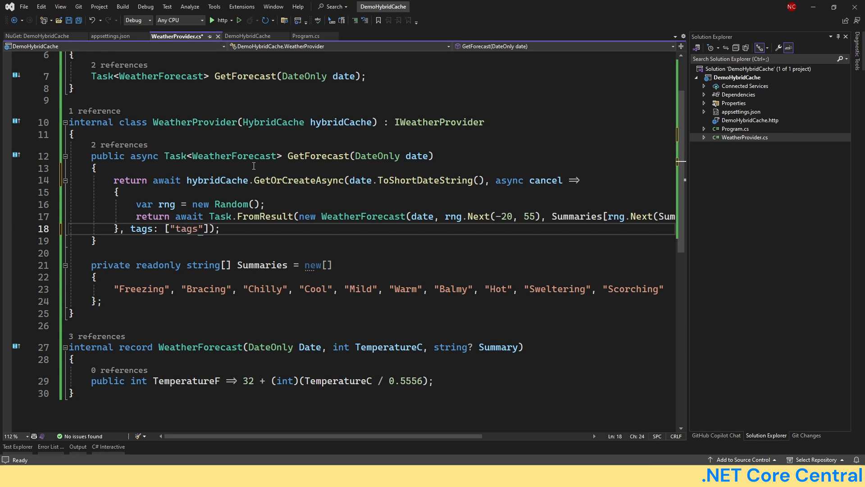
text(1)
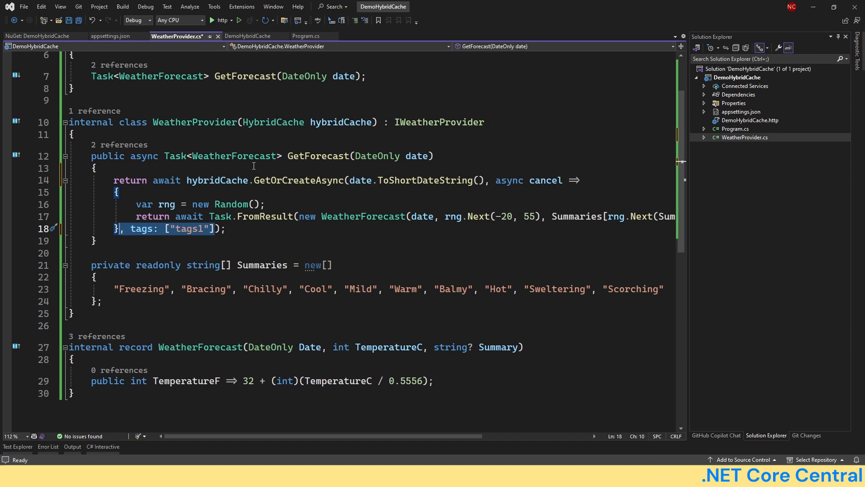
key(Delete)
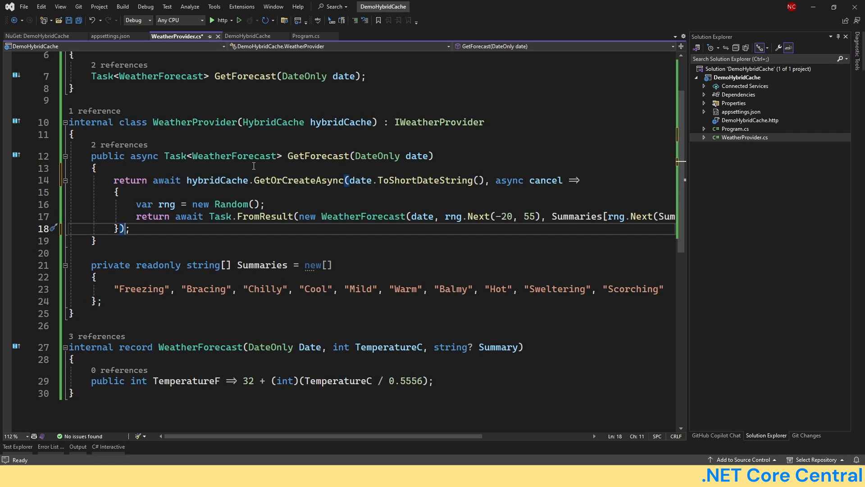
mouse_move(289, 181)
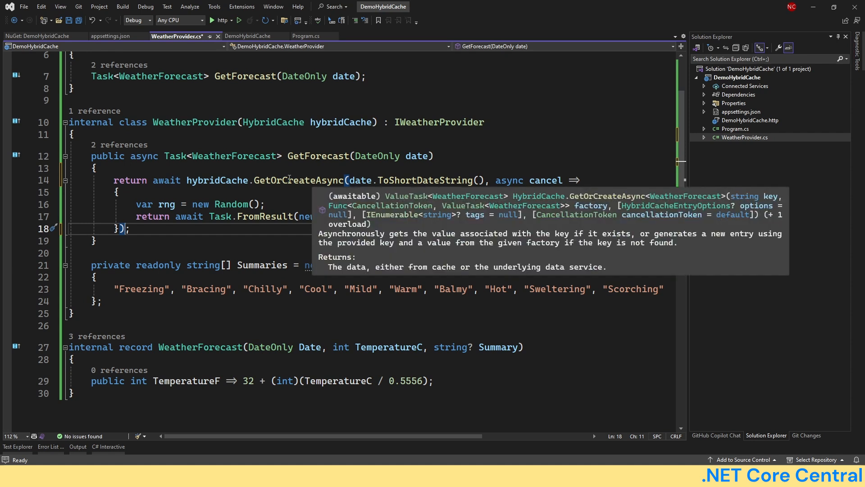